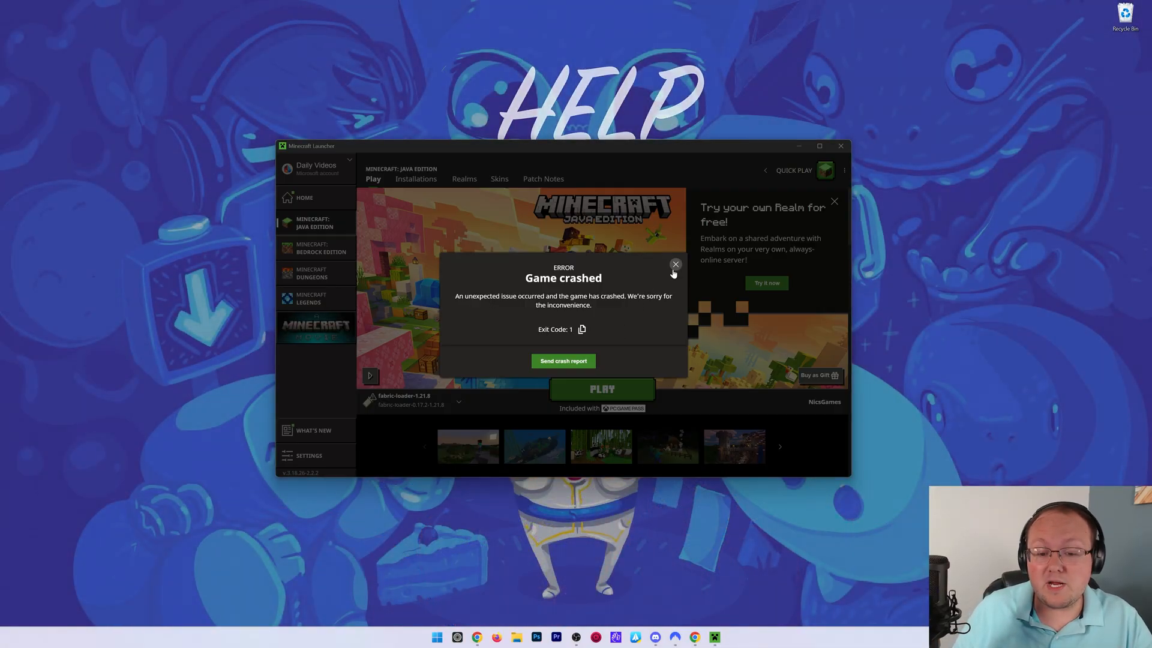
# Dismiss the crash notice and open the fabric-loader-1.21.8 installation's .minecraft folder in File Explorer.
pyautogui.click(674, 264)
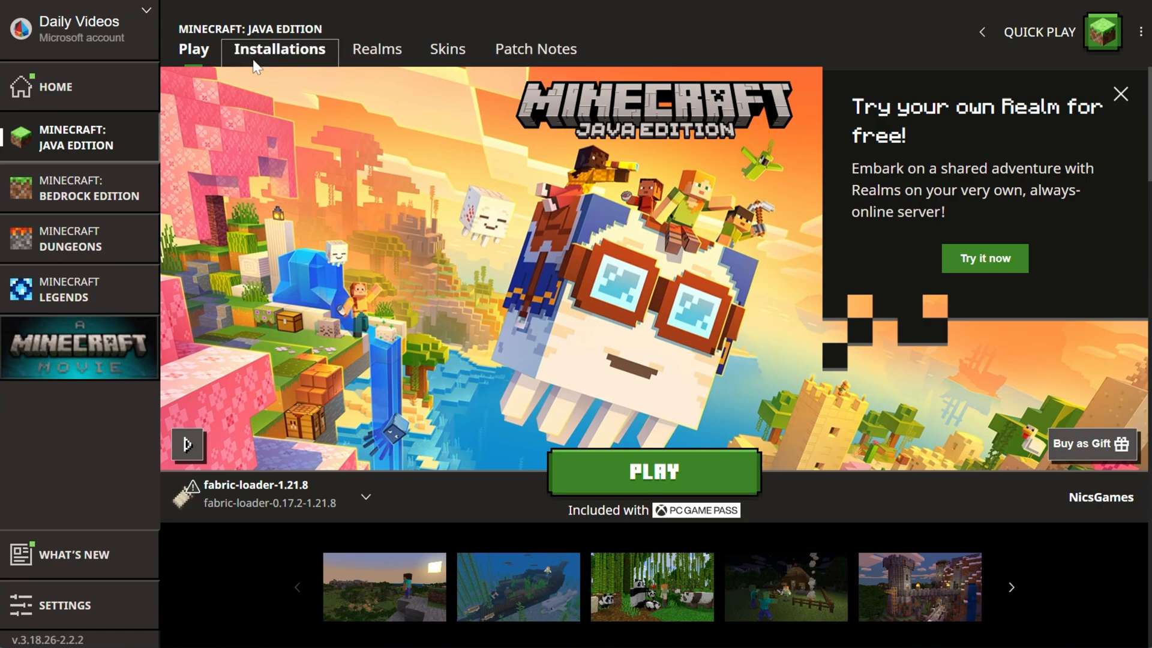
pyautogui.click(278, 50)
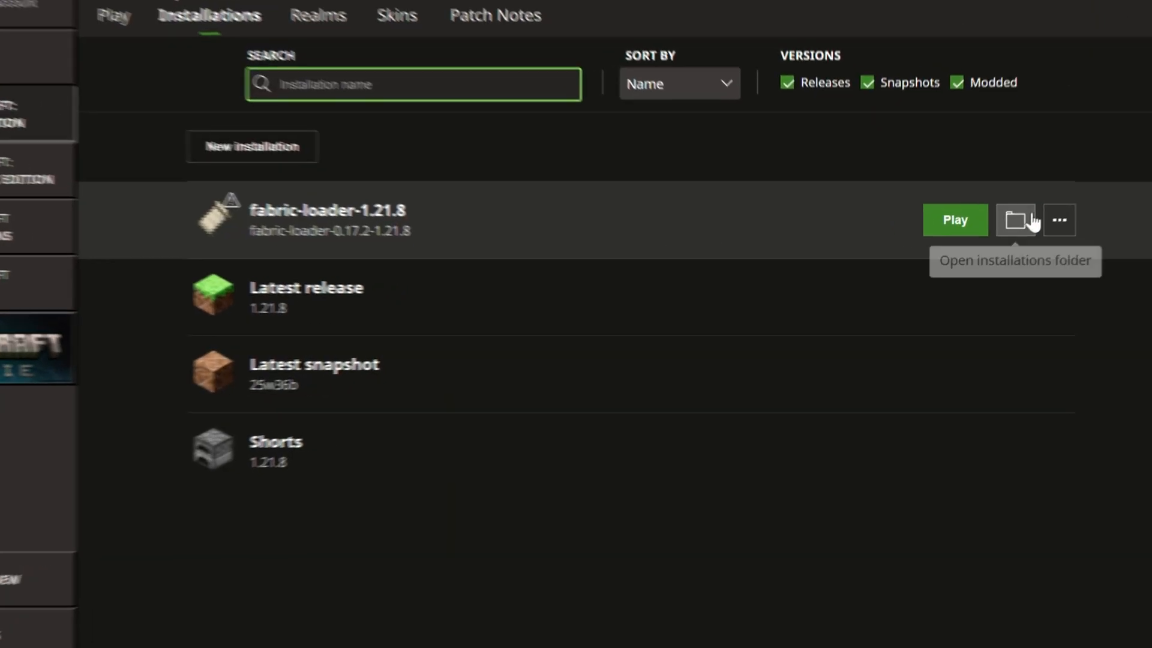
pyautogui.click(1015, 219)
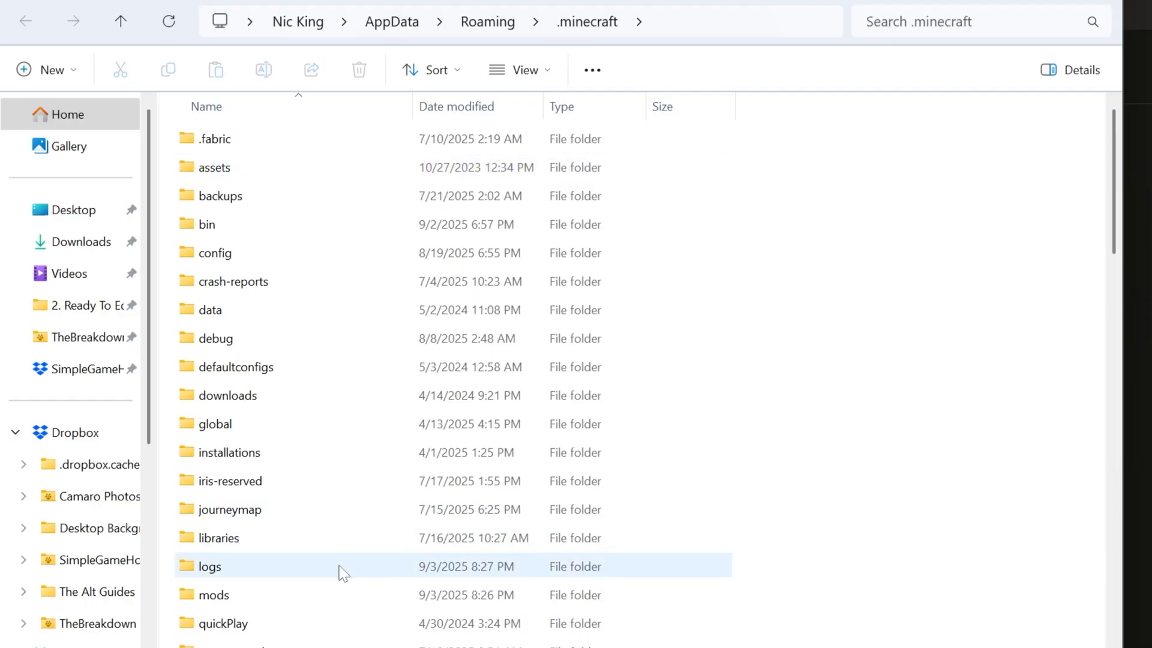
# In the mods folder, delete the OptiFine preview, MouseTweaks forge and Jade jars.
pyautogui.doubleClick(214, 594)
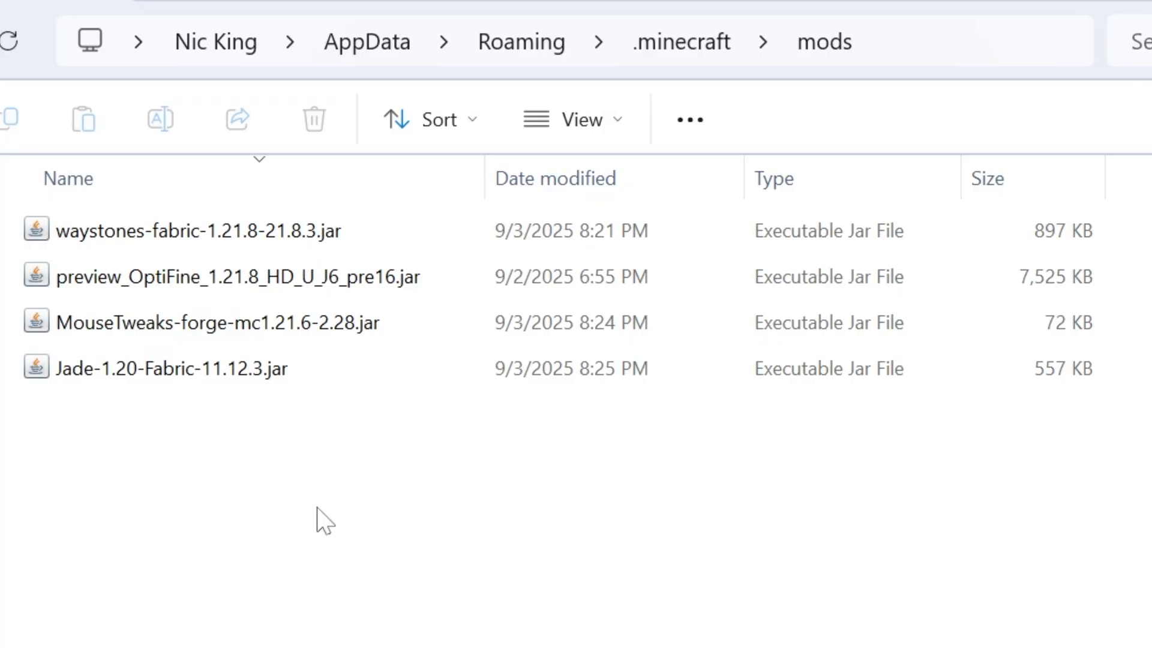
pyautogui.click(220, 276)
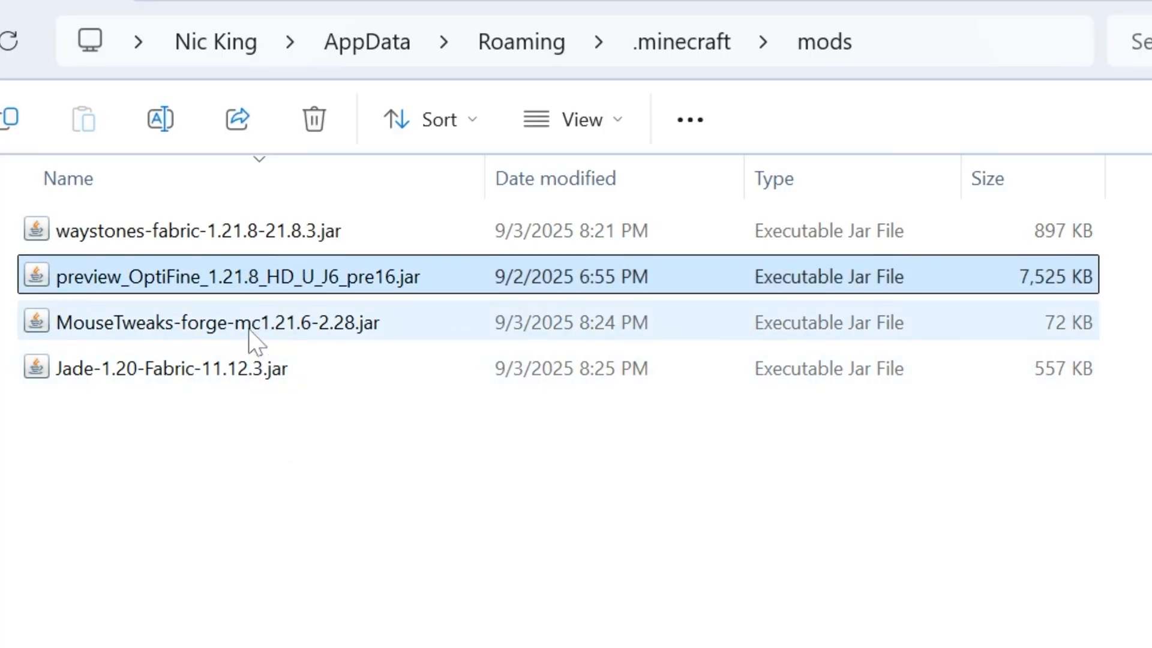
pyautogui.click(217, 321)
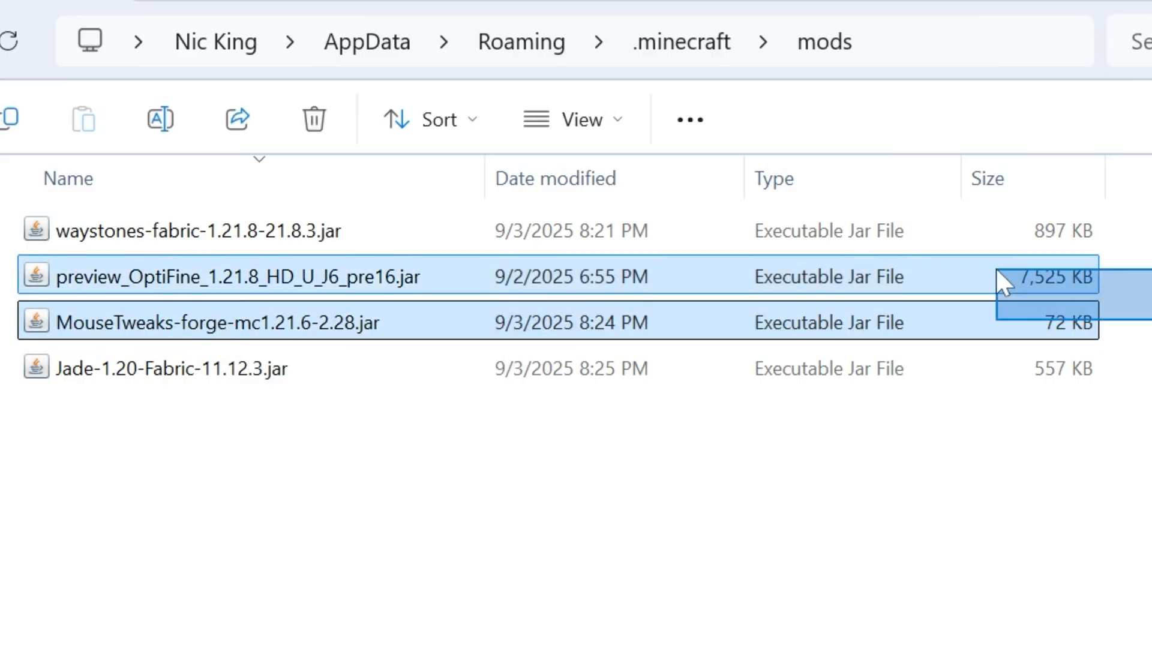
pyautogui.click(313, 119)
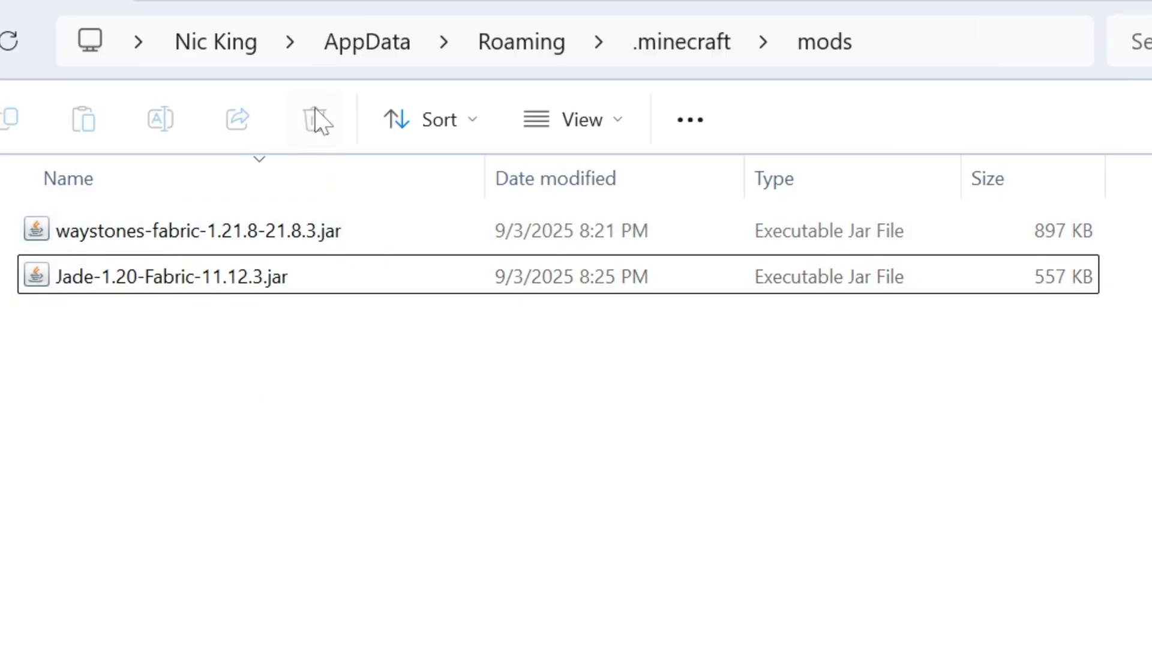
pyautogui.click(172, 276)
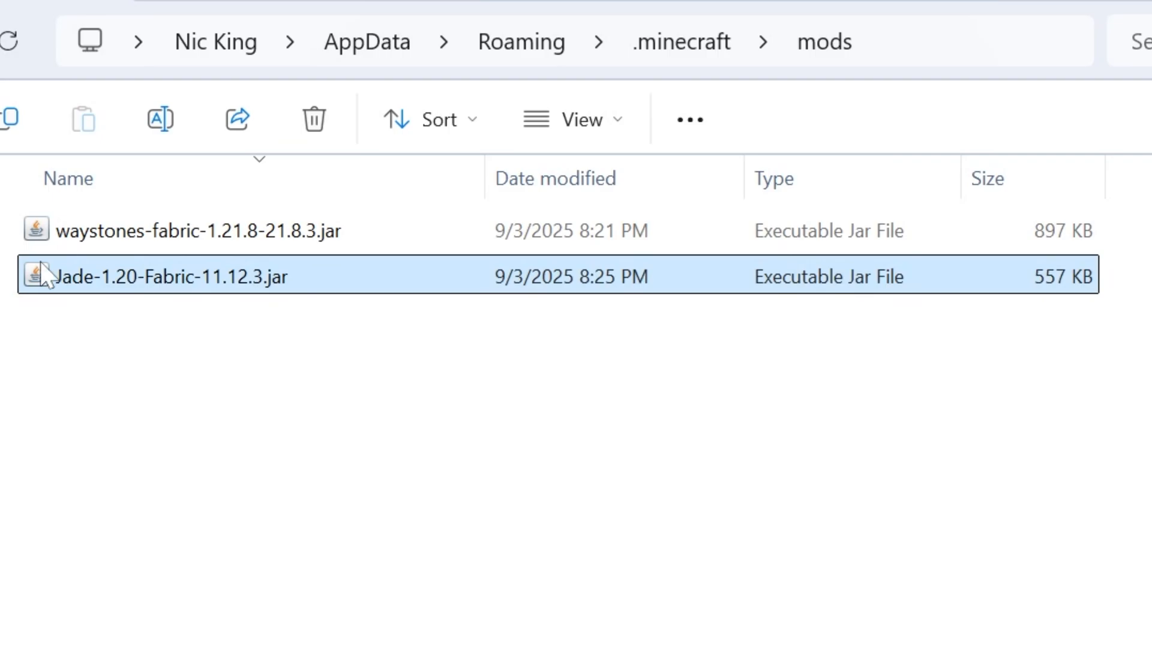
pyautogui.moveTo(115, 304)
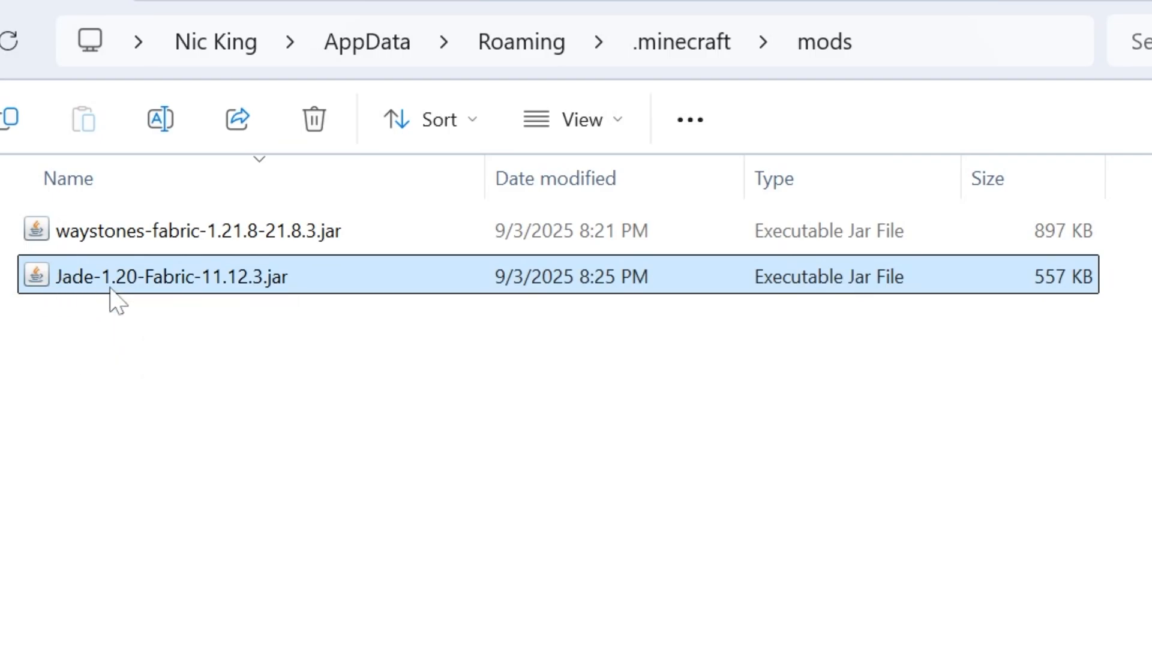
pyautogui.moveTo(181, 505)
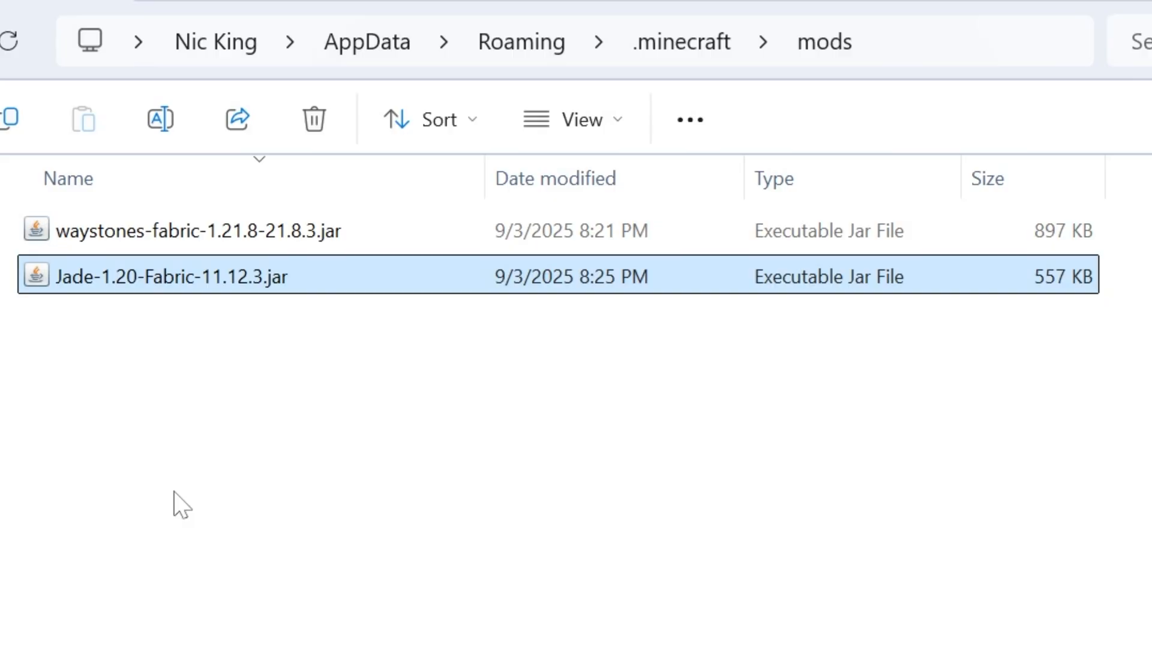
pyautogui.moveTo(180, 339)
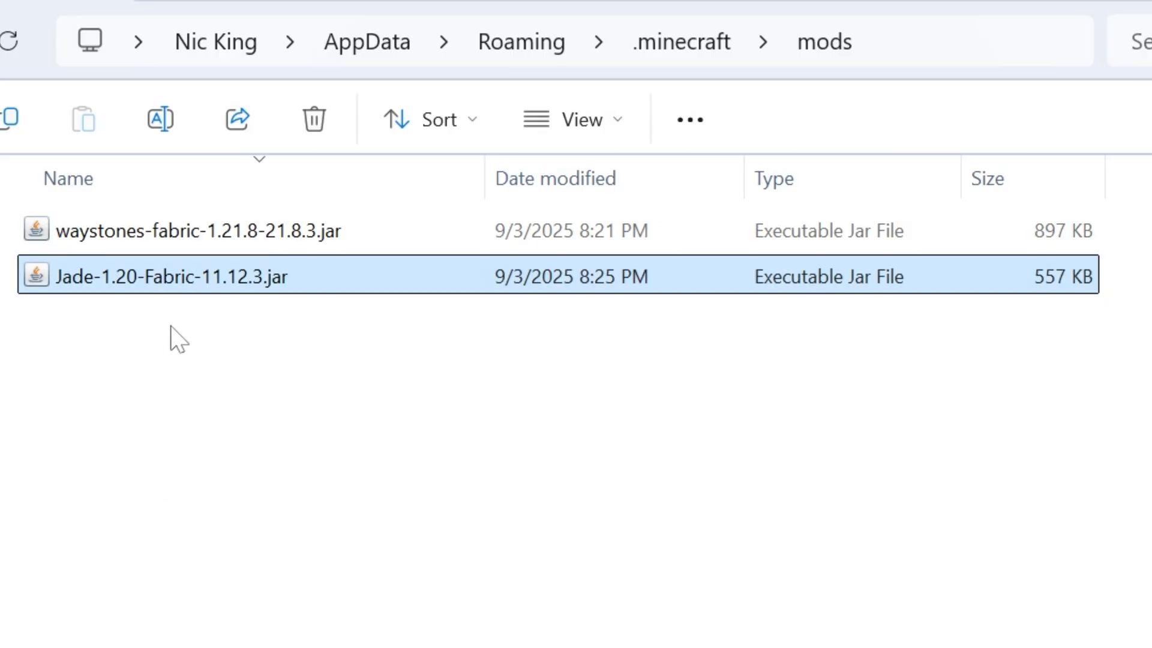
pyautogui.moveTo(154, 297)
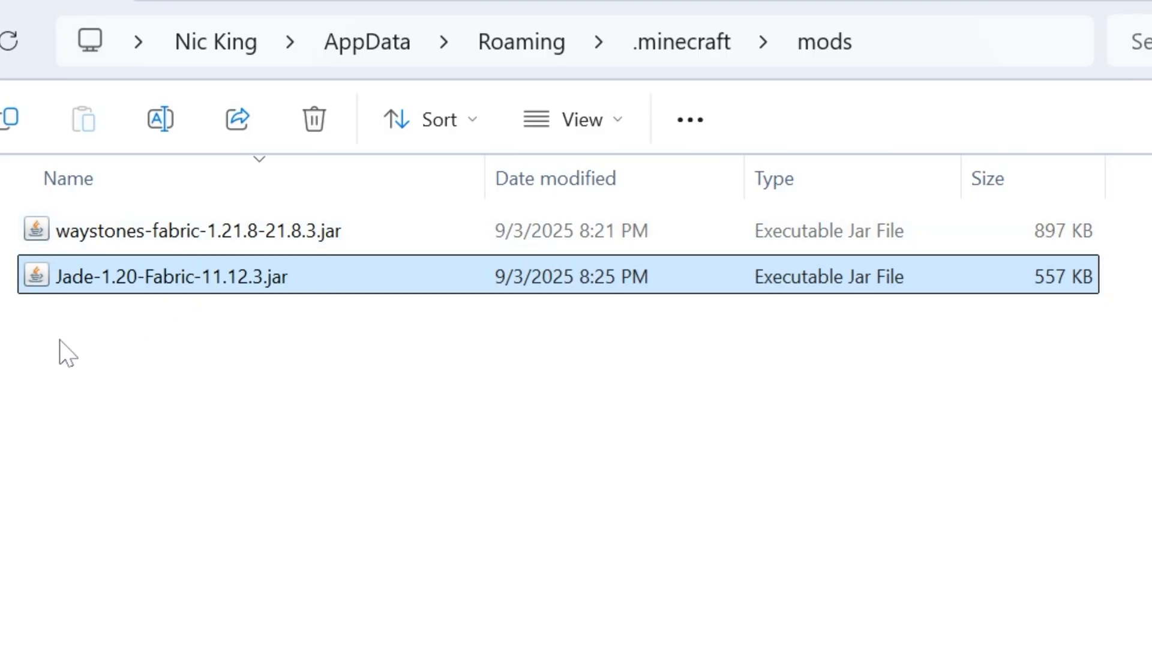
pyautogui.moveTo(315, 119)
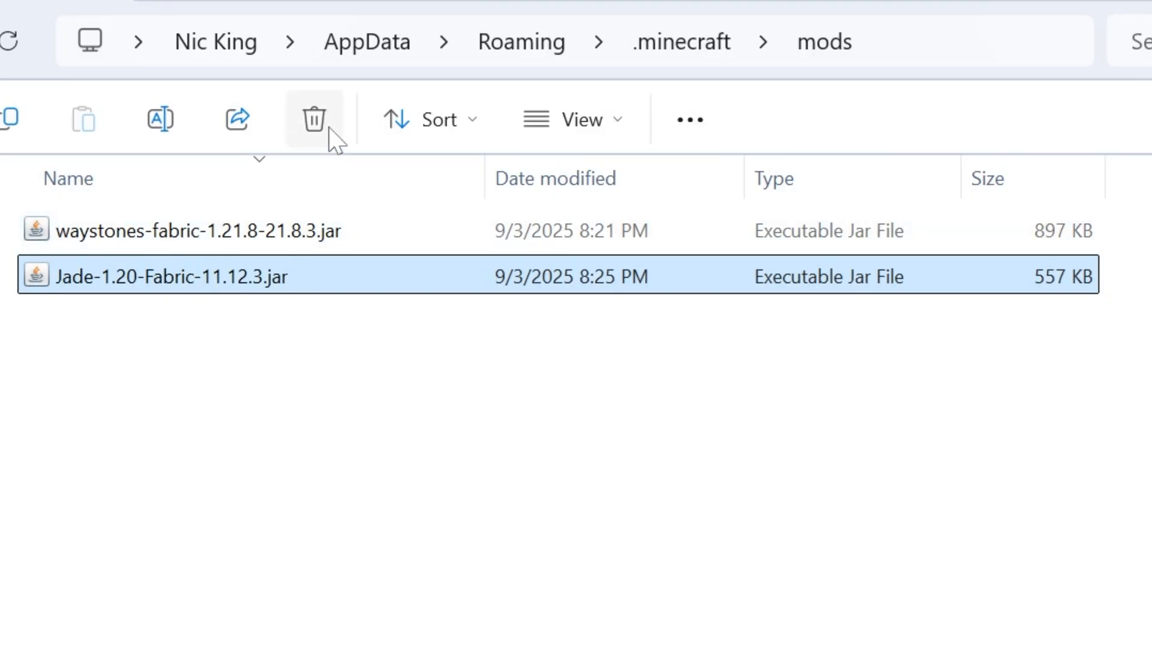
pyautogui.click(313, 119)
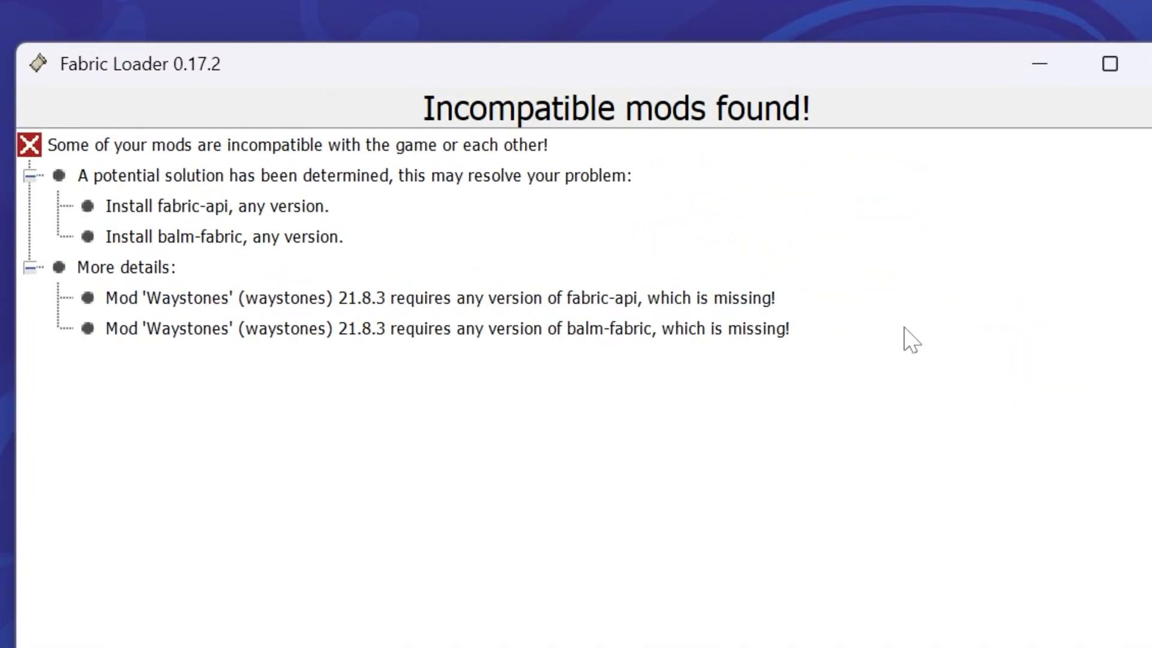
pyautogui.moveTo(540, 272)
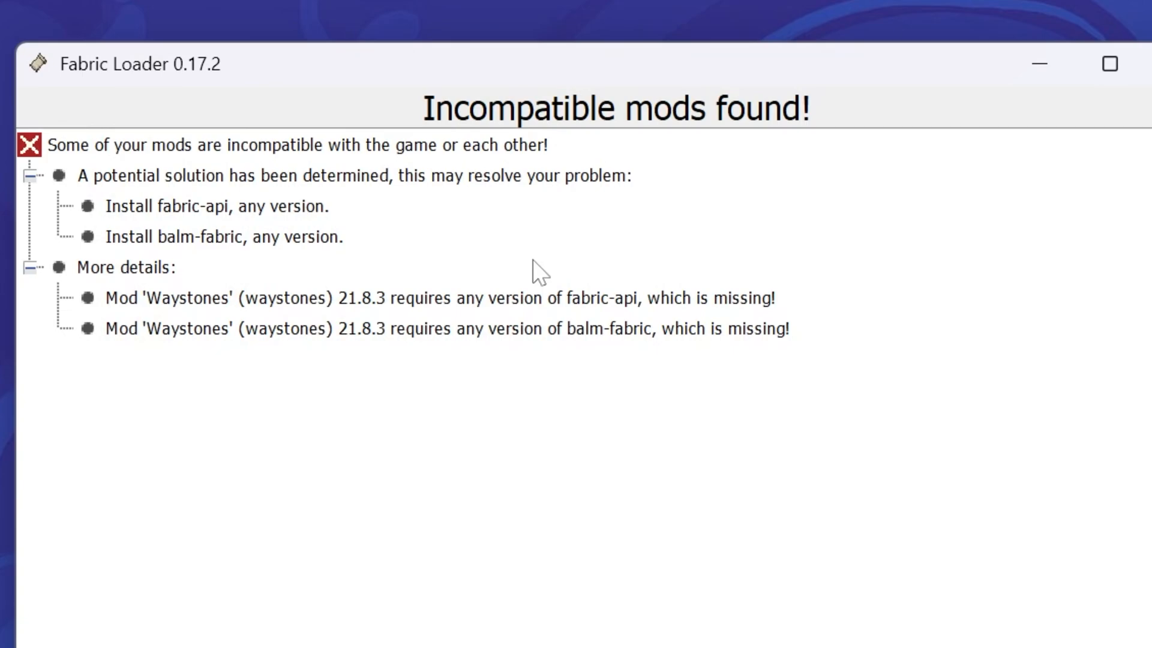
pyautogui.moveTo(467, 131)
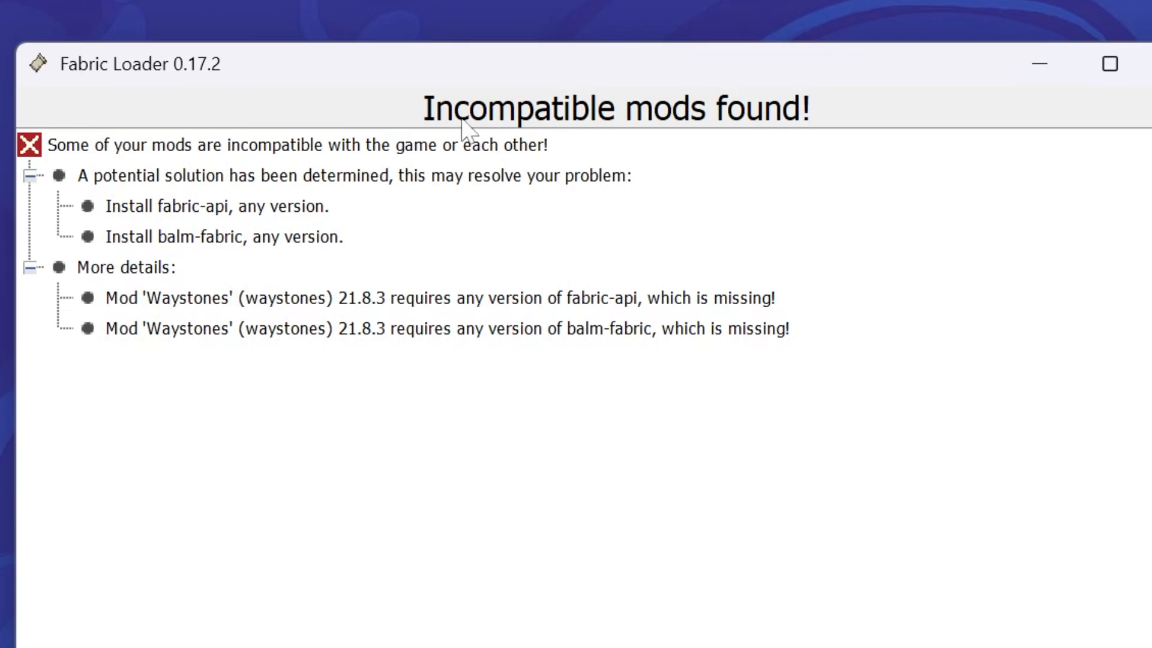
pyautogui.moveTo(234, 316)
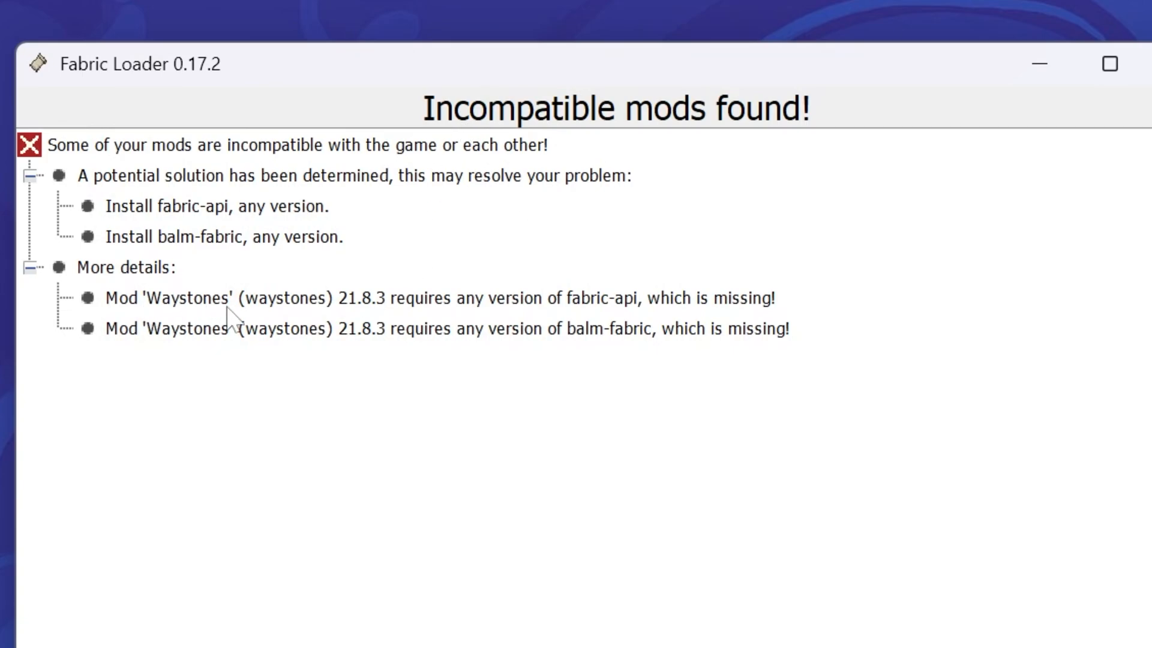
pyautogui.moveTo(633, 323)
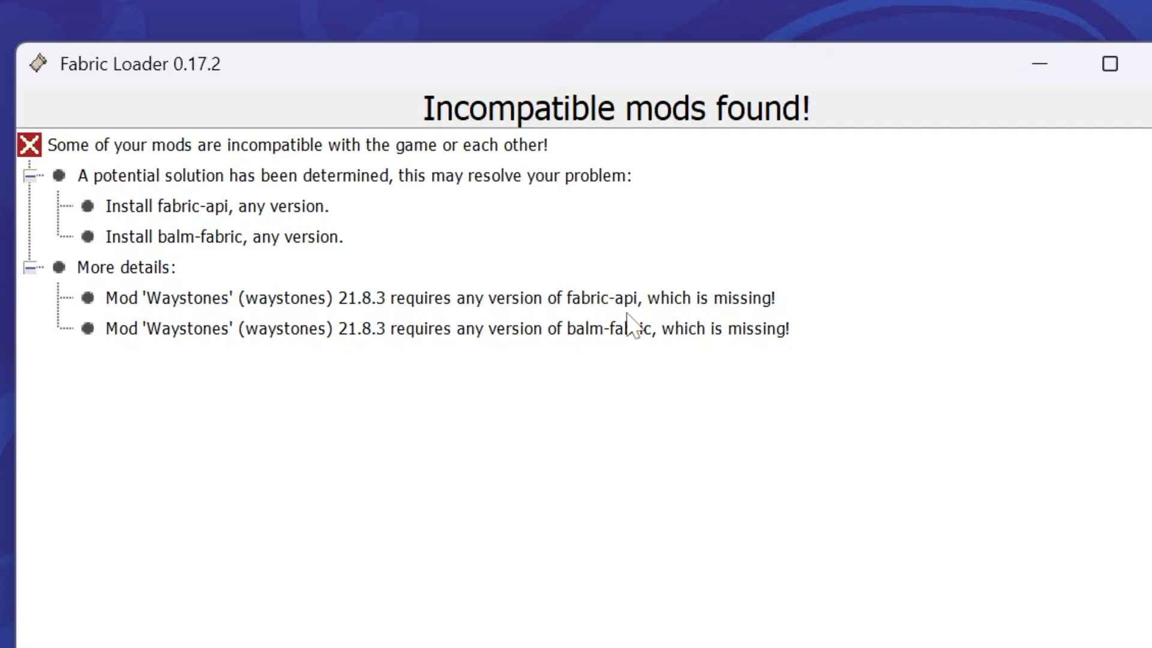
pyautogui.moveTo(691, 360)
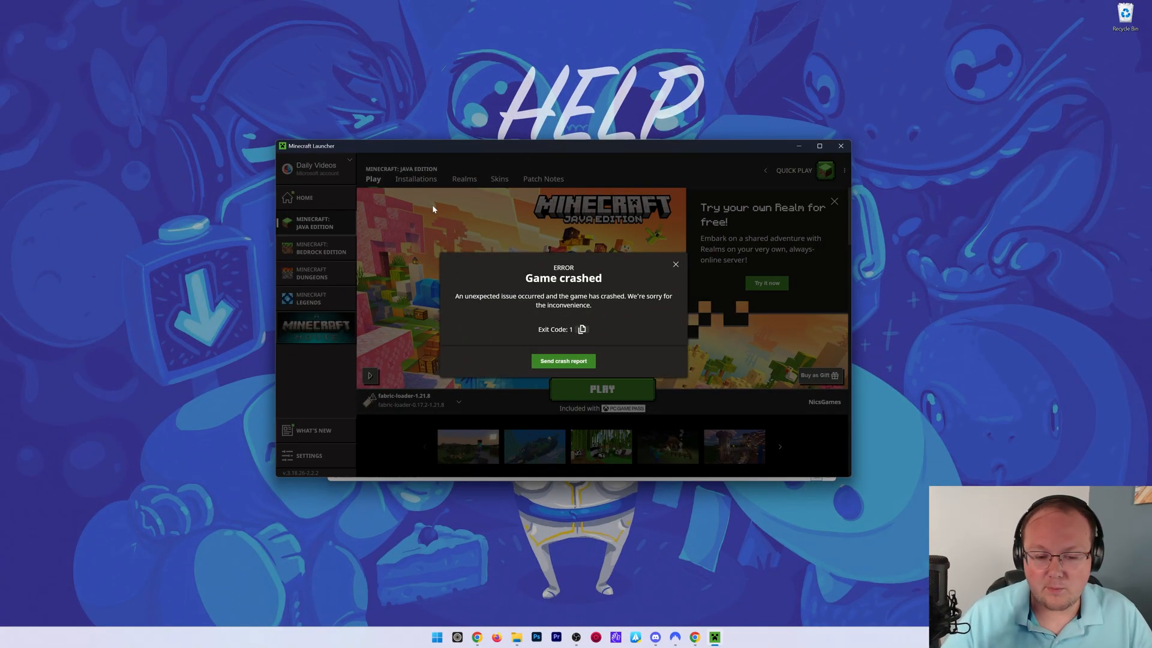
# Dismiss the Game crashed notice in the launcher.
pyautogui.click(674, 264)
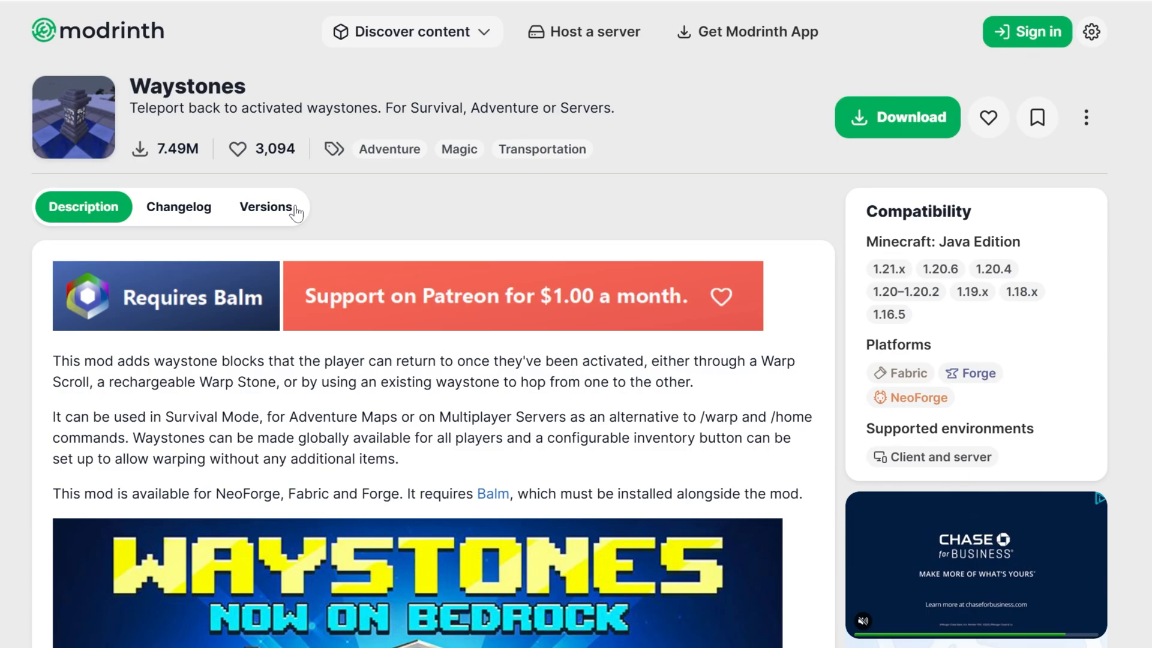
# Show the Waystones versions list on Modrinth, filtered to Fabric 1.21.8 builds.
pyautogui.click(267, 206)
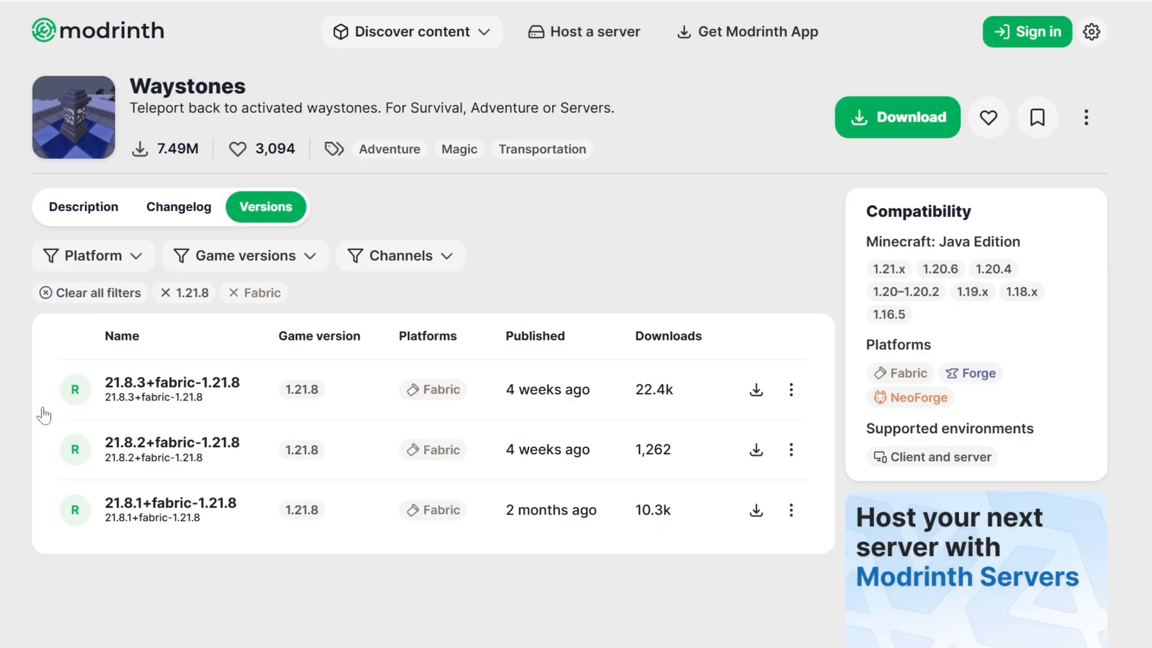
pyautogui.click(168, 381)
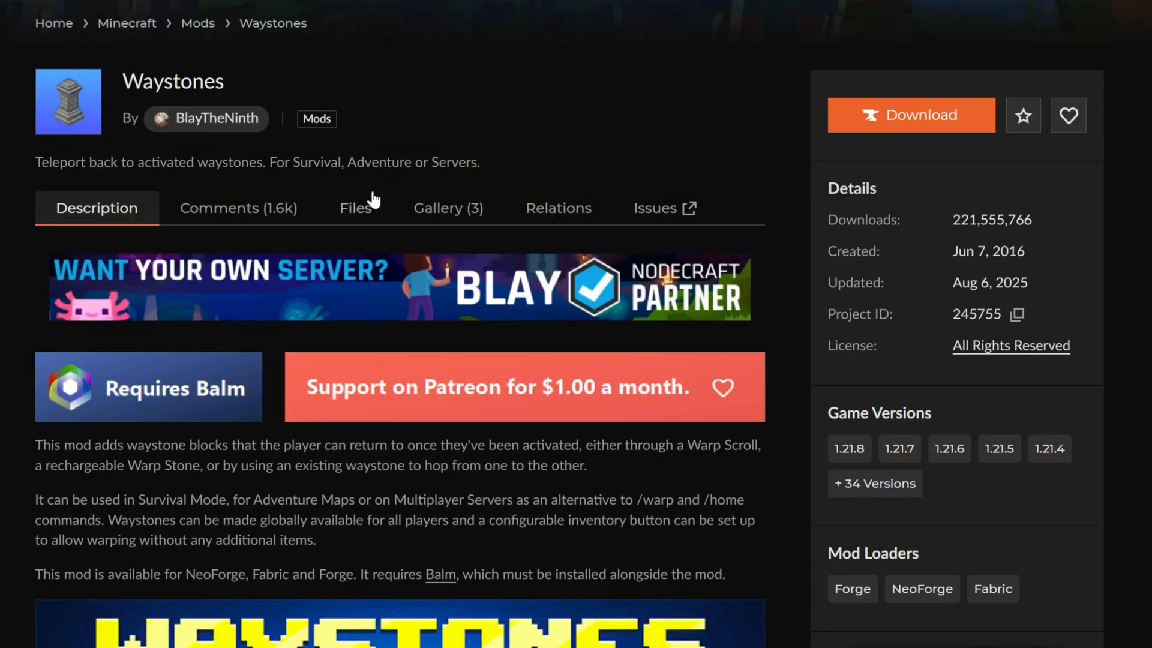
# On CurseForge, filter Waystones files to Fabric and view waystones-fabric-1.21.8-21.8.3.jar's required dependencies, Balm and Fabric API.
pyautogui.click(355, 208)
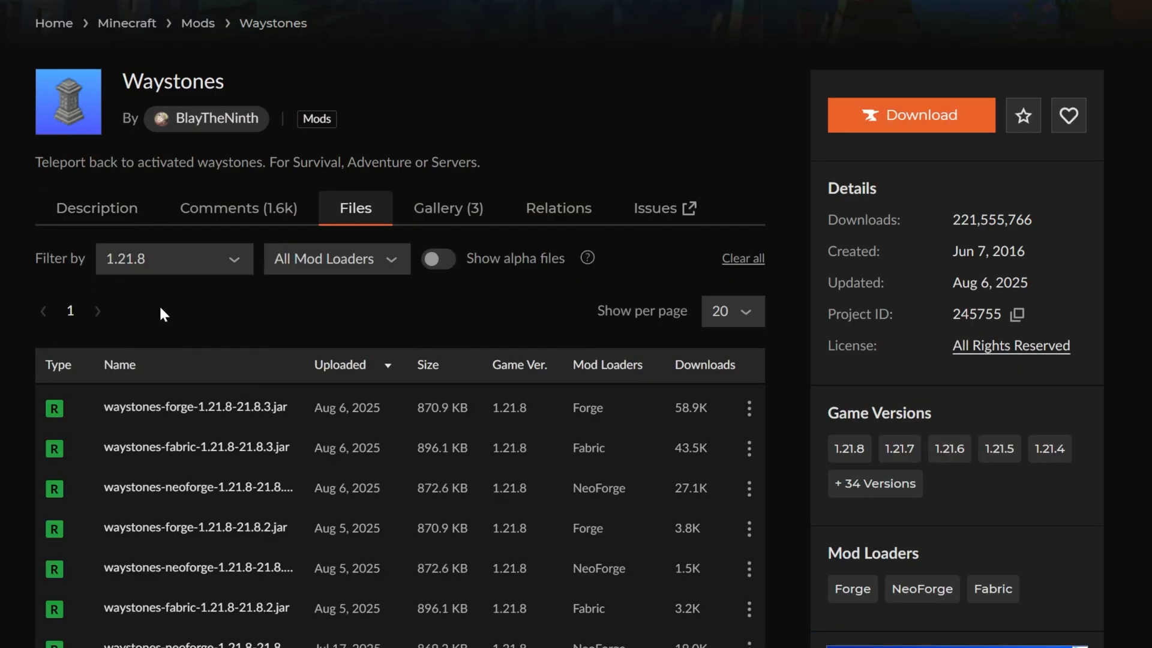
pyautogui.click(336, 258)
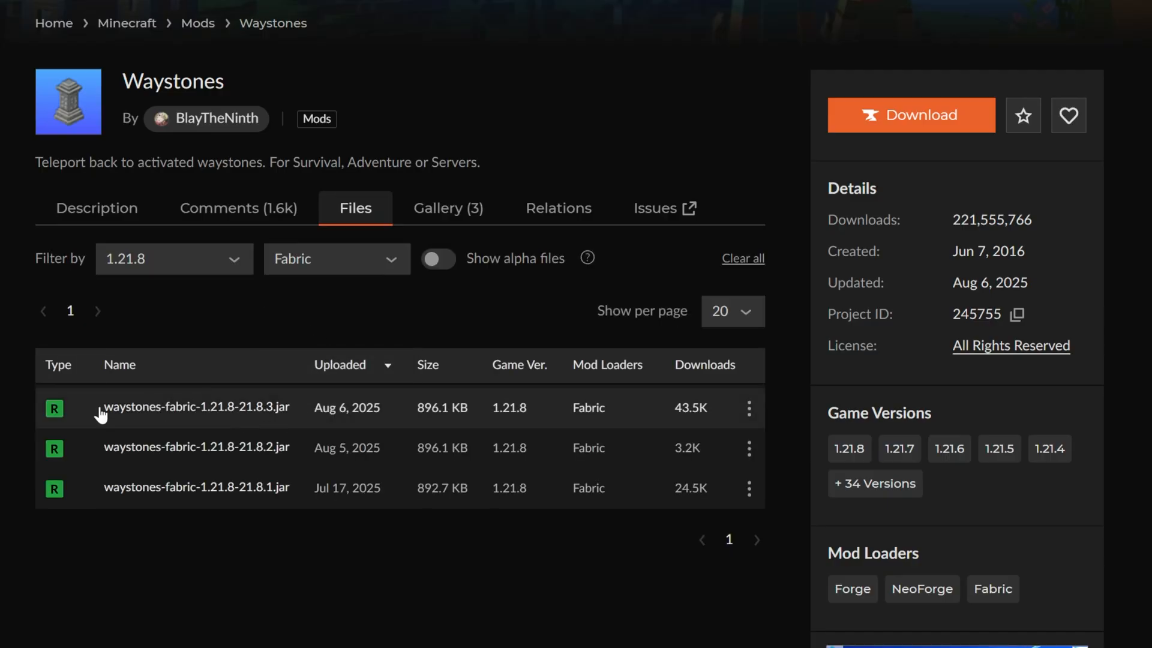
pyautogui.click(195, 407)
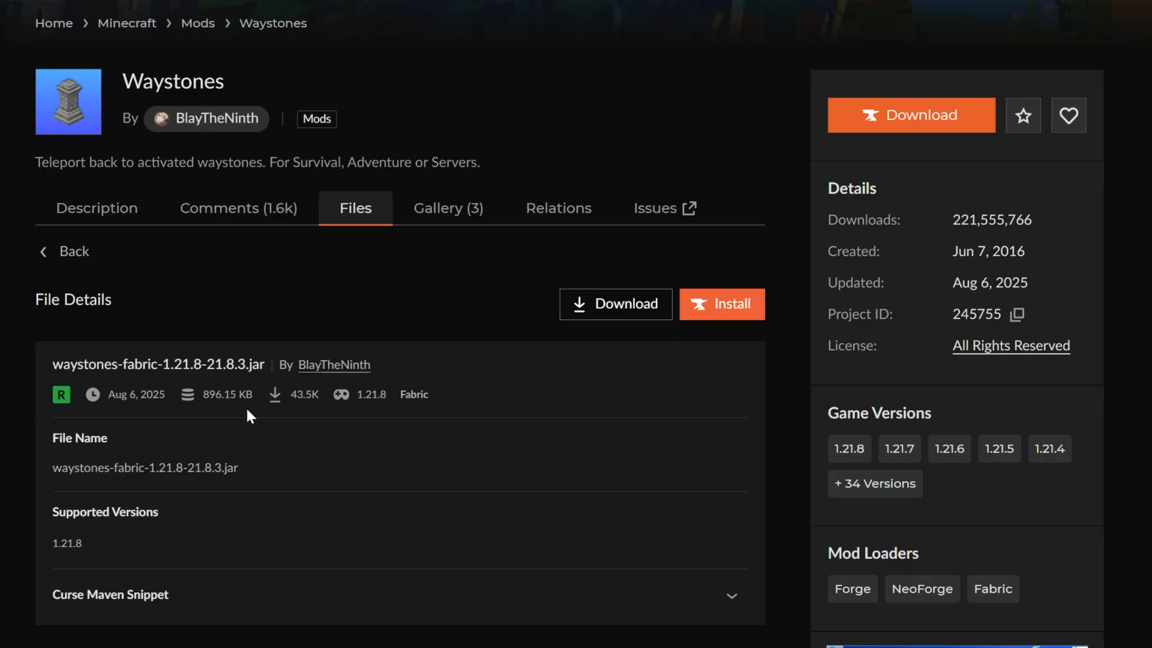
pyautogui.scroll(-3)
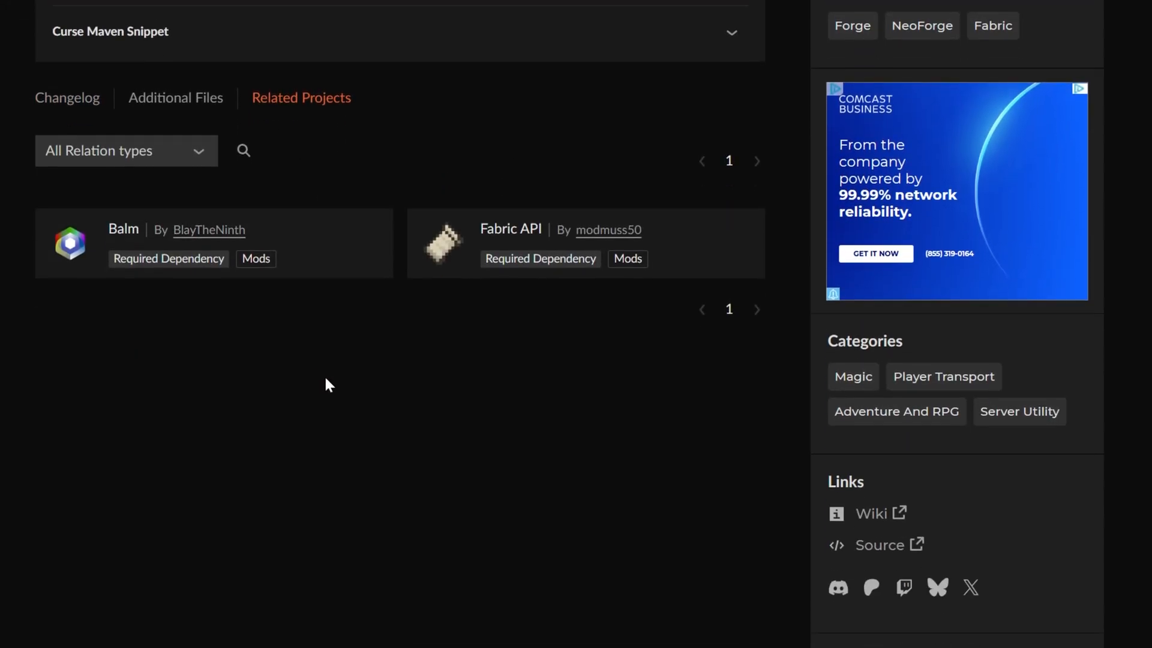
pyautogui.scroll(-3)
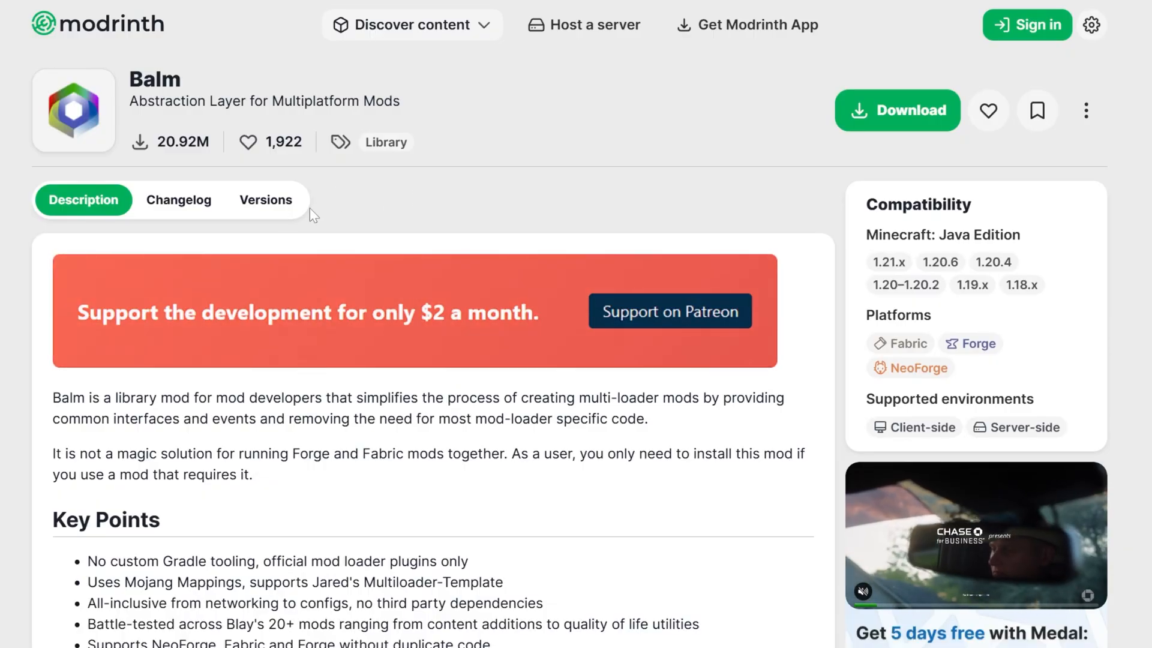
# Download Balm 21.8.5 for Fabric 1.21.8 from its Modrinth versions list.
pyautogui.click(265, 200)
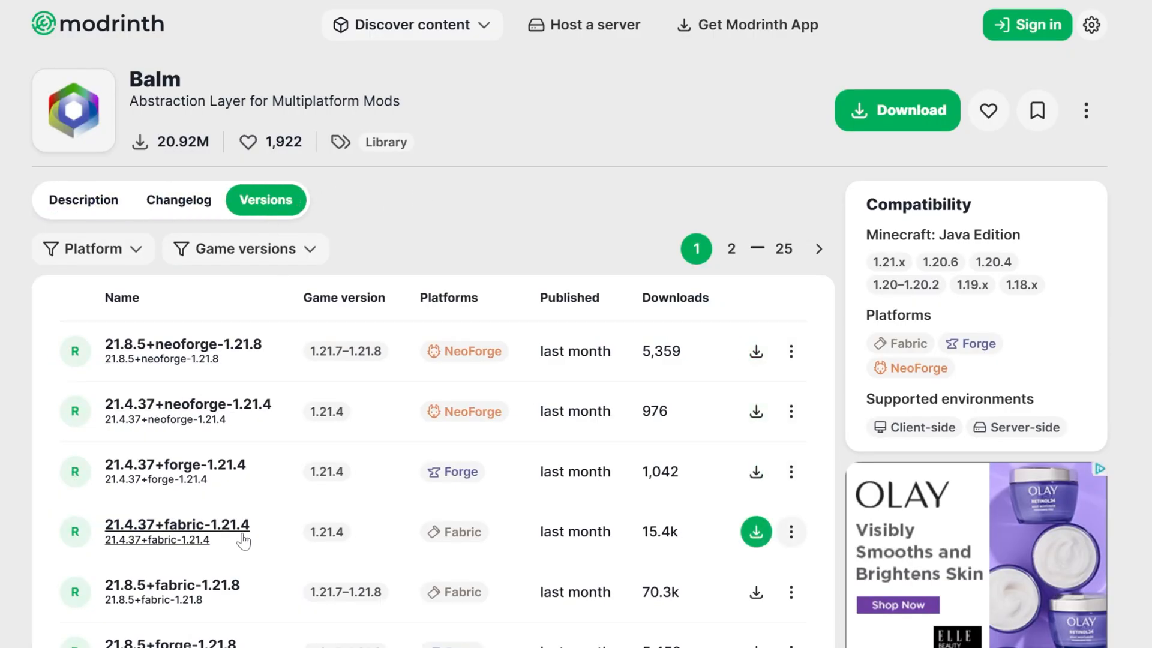
pyautogui.click(90, 248)
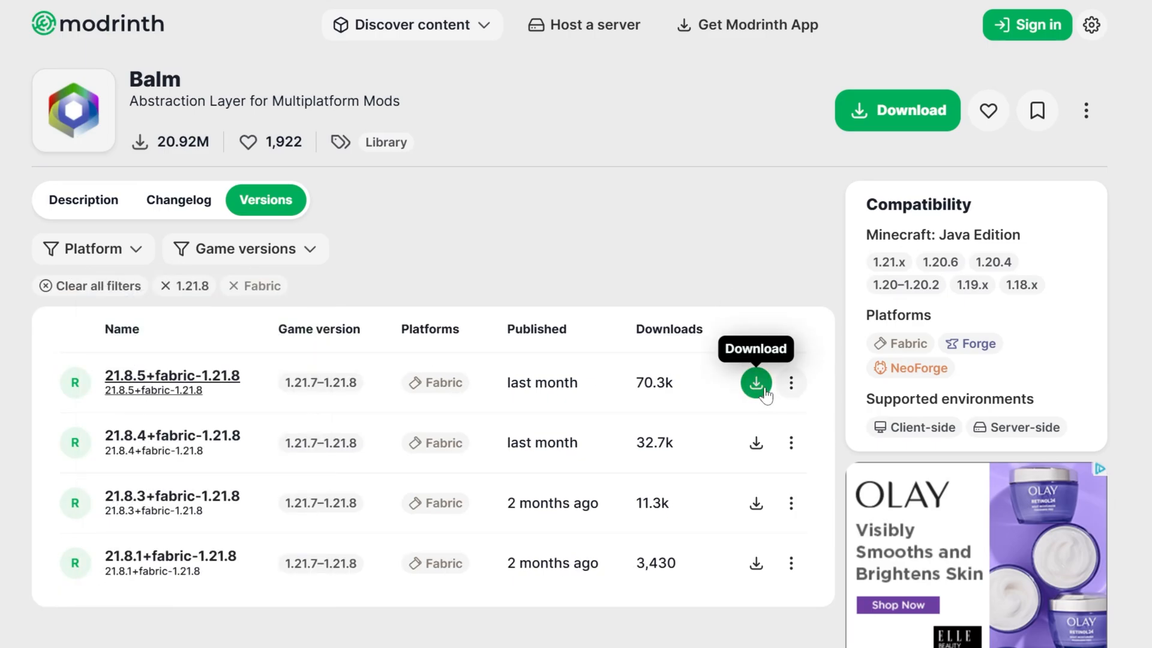
pyautogui.click(756, 383)
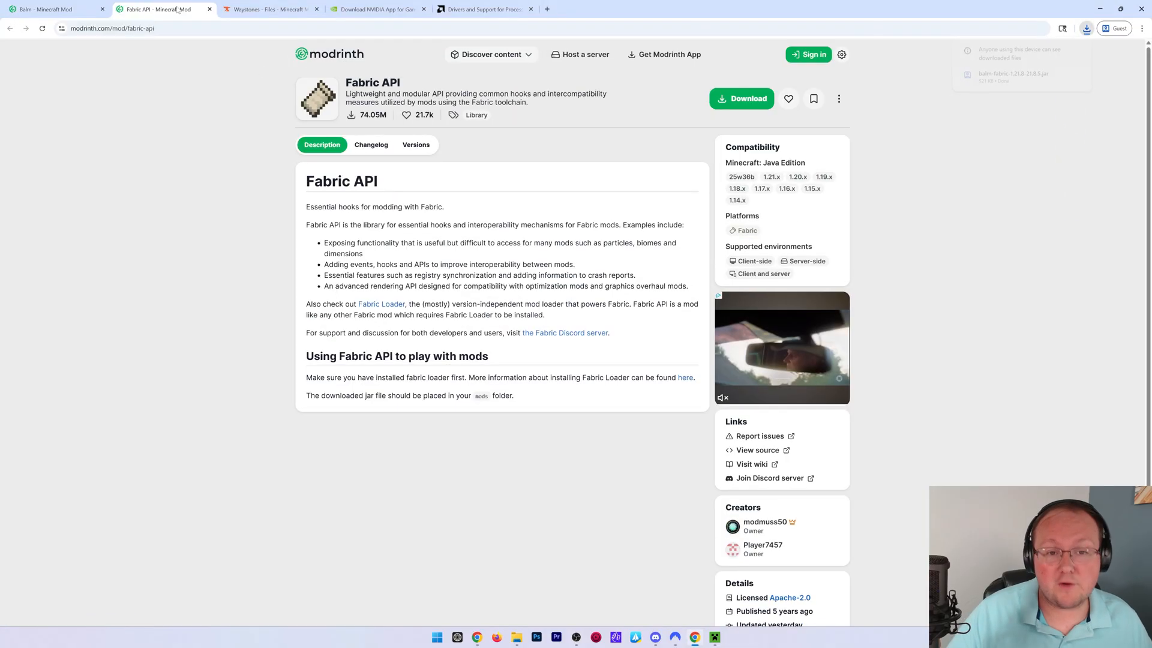
# Show the Fabric API version list on Modrinth.
pyautogui.click(415, 145)
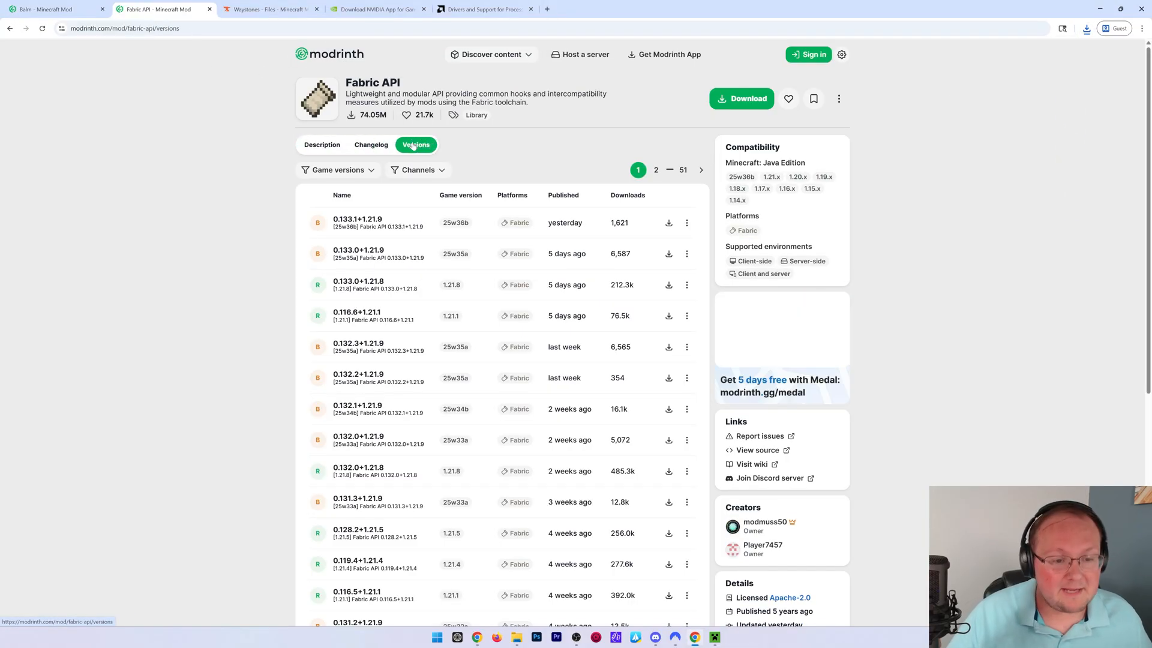
pyautogui.click(338, 170)
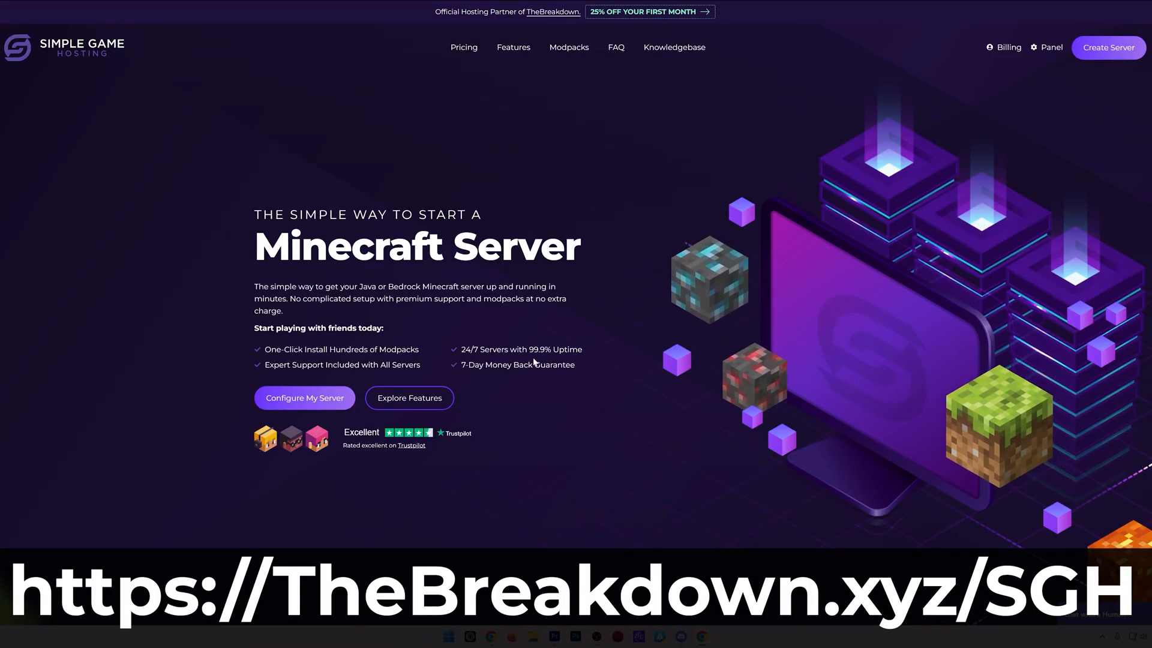
# Tour the Simple Game Hosting site's panel features and browse its Knowledgebase help articles.
pyautogui.scroll(-3)
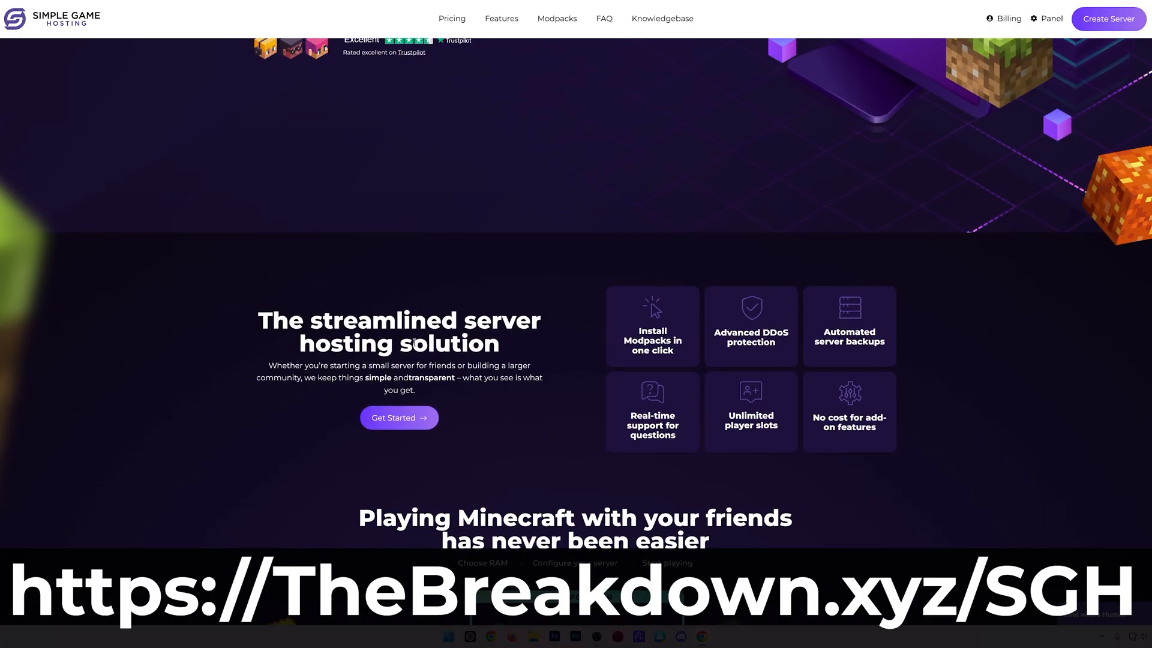
pyautogui.moveTo(283, 333)
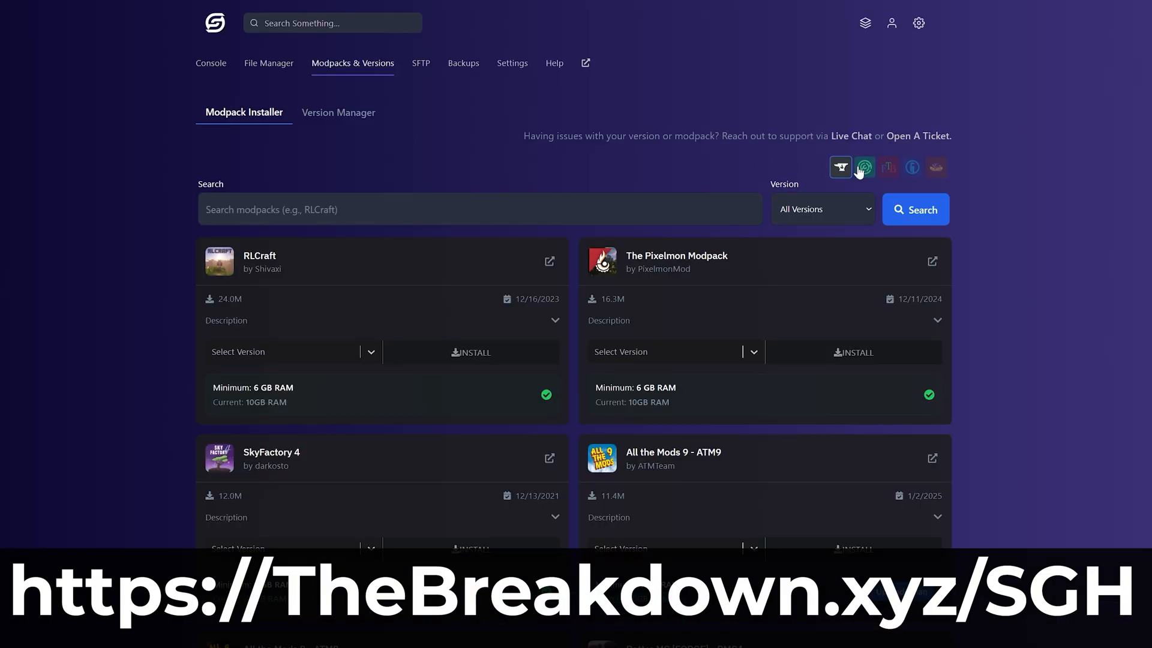
pyautogui.click(912, 167)
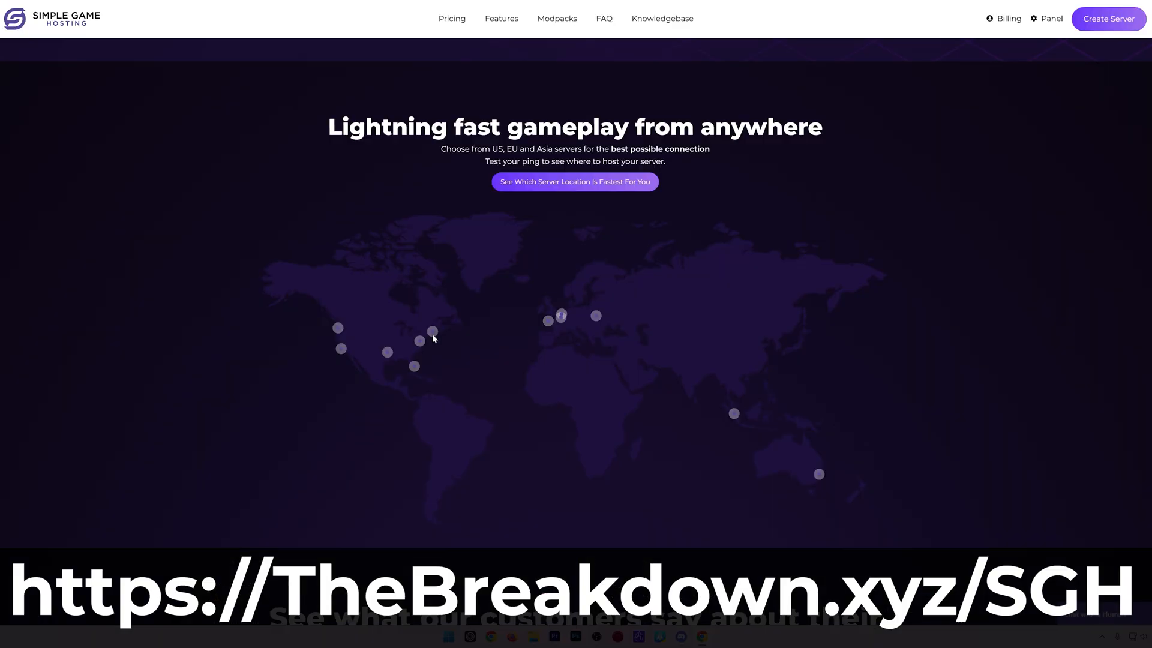
pyautogui.moveTo(420, 341)
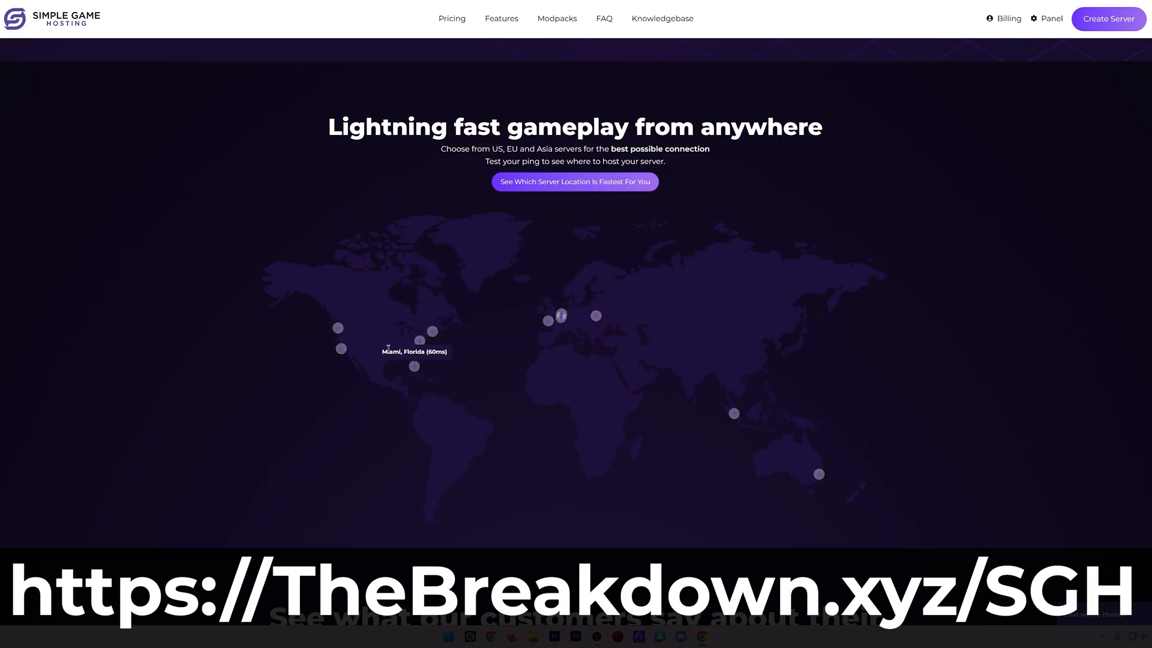
pyautogui.click(661, 18)
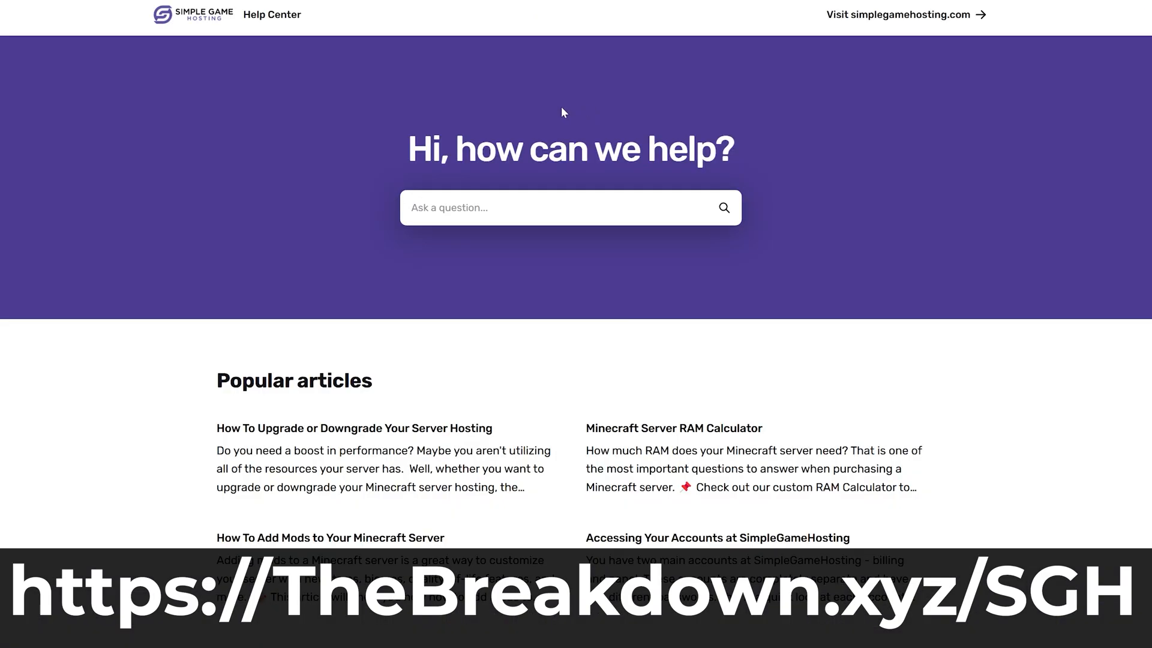
pyautogui.scroll(-3)
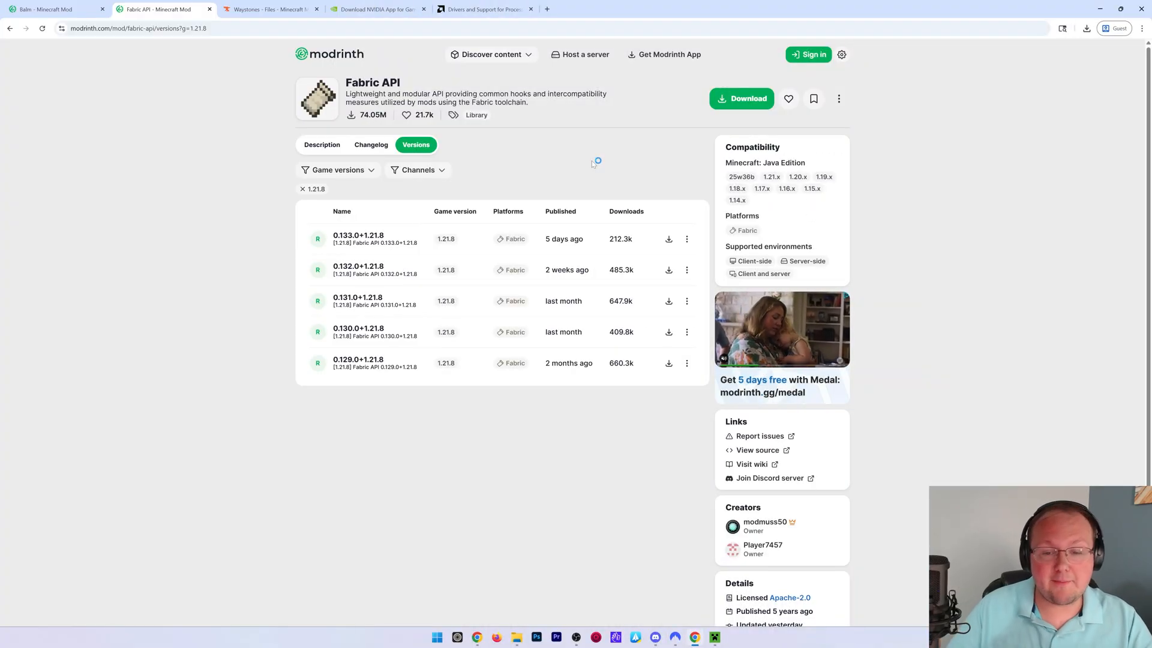
pyautogui.moveTo(657, 128)
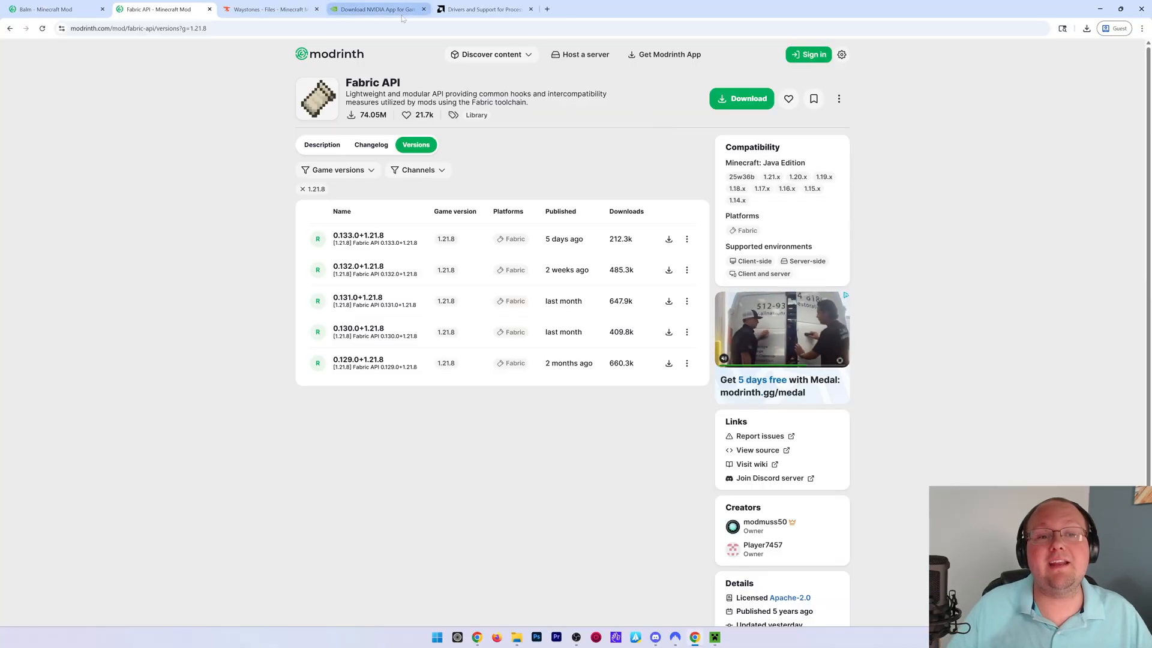
# Leave the filtered Fabric API list for the AMD drivers and support page.
pyautogui.click(481, 8)
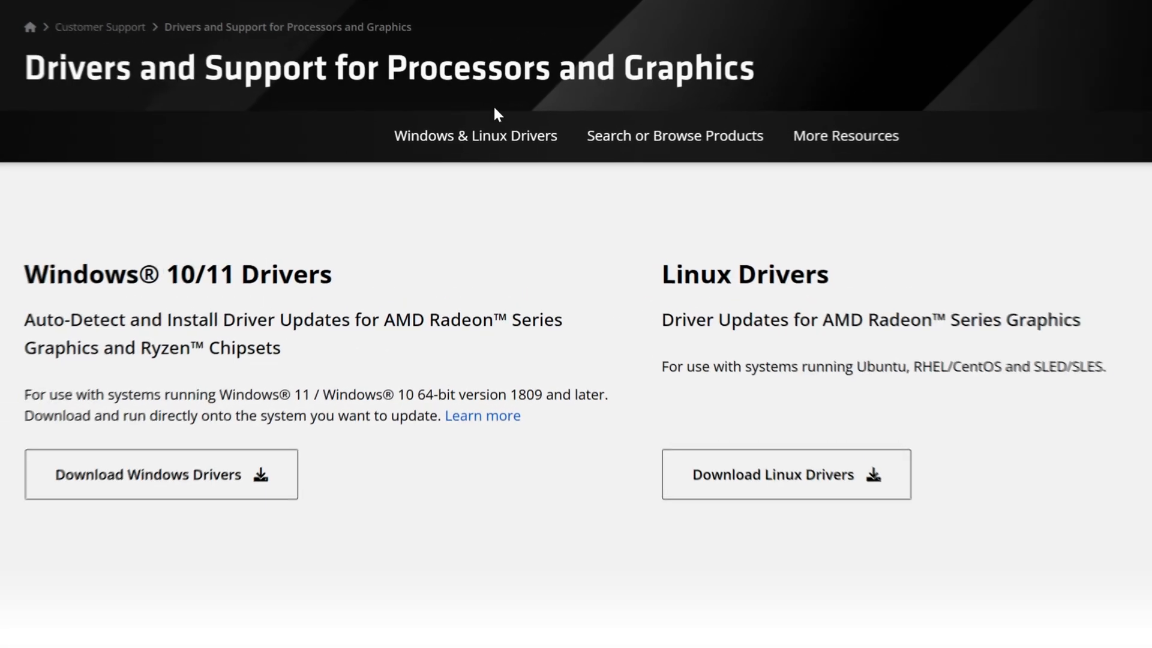
pyautogui.scroll(-3)
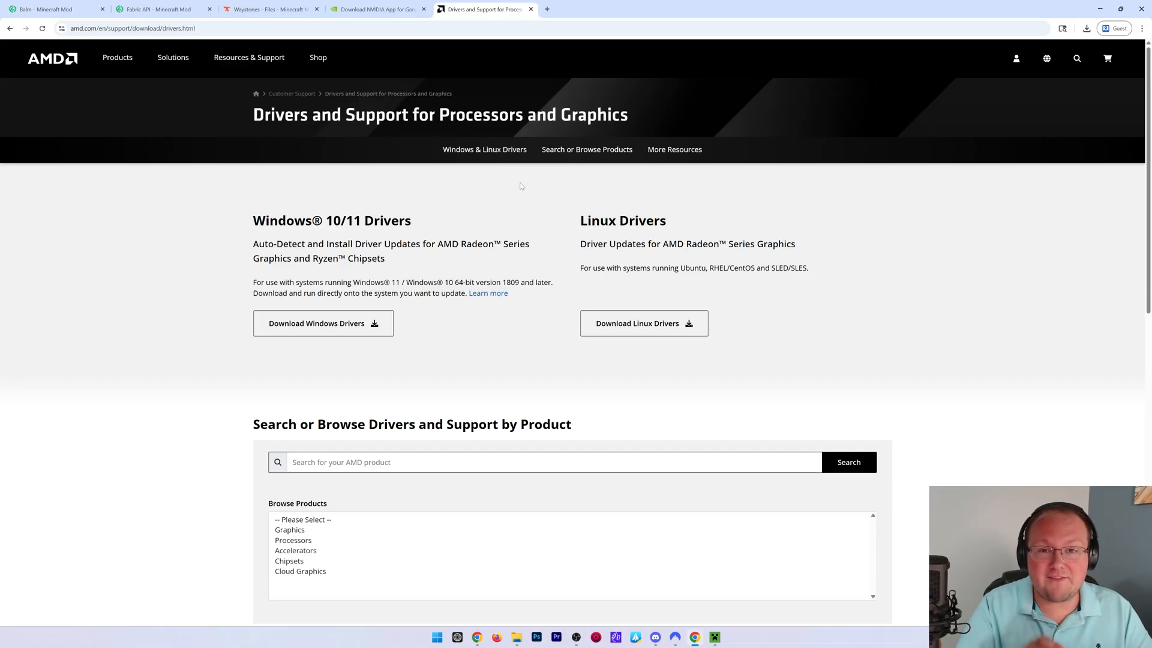
pyautogui.scroll(-3)
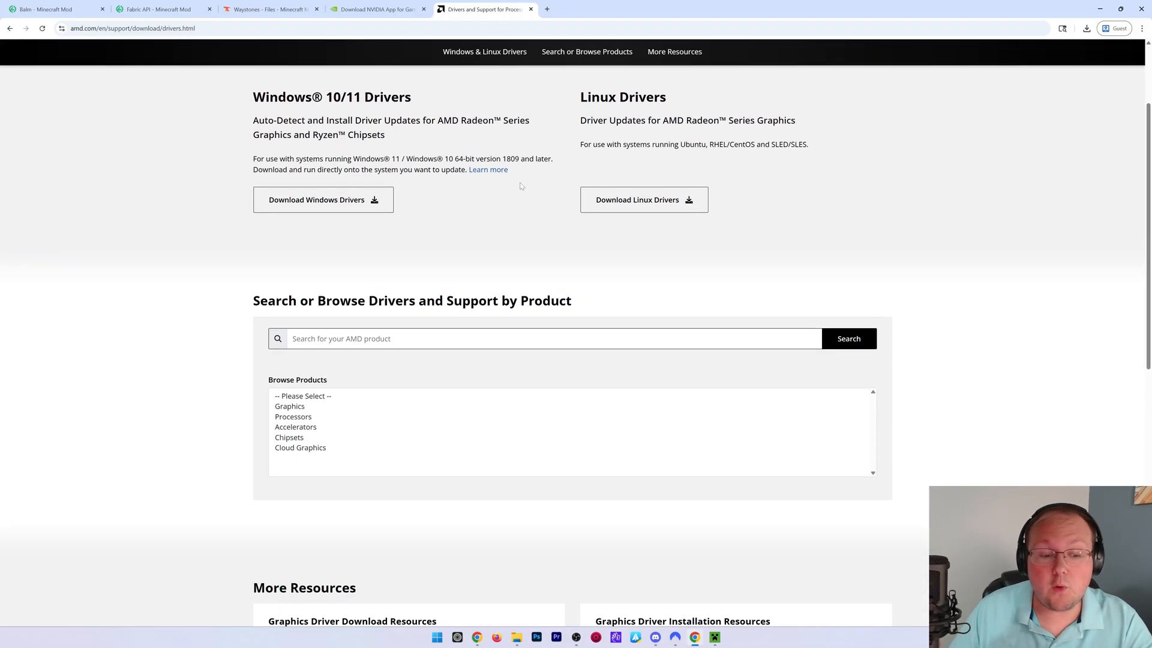
pyautogui.scroll(-3)
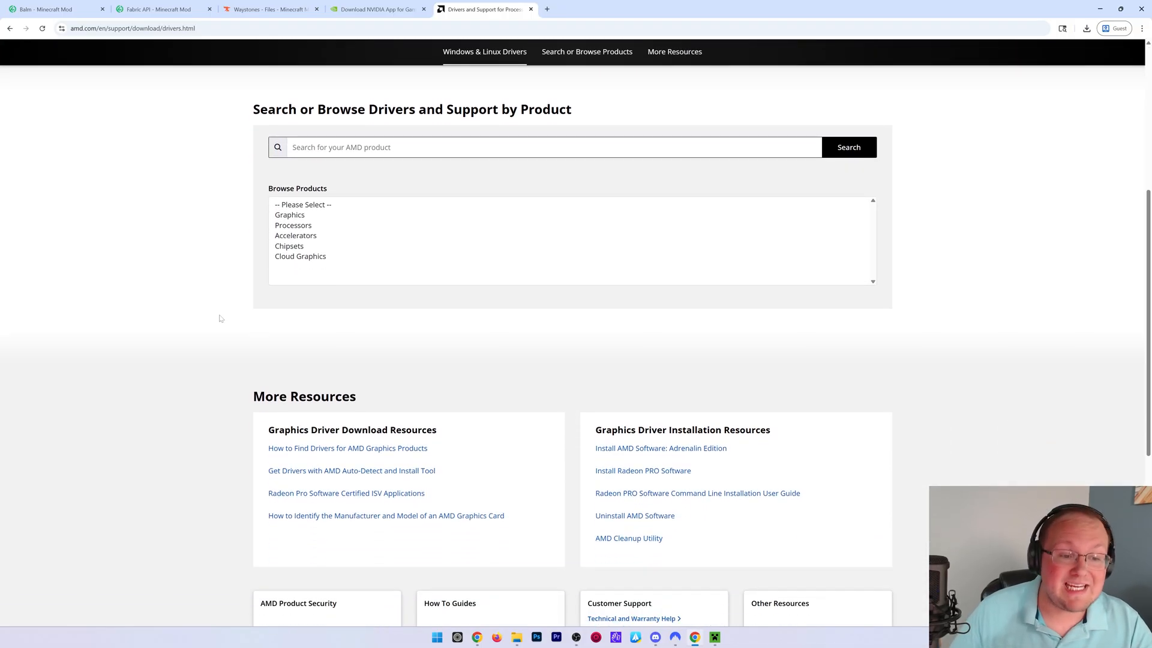
pyautogui.click(293, 224)
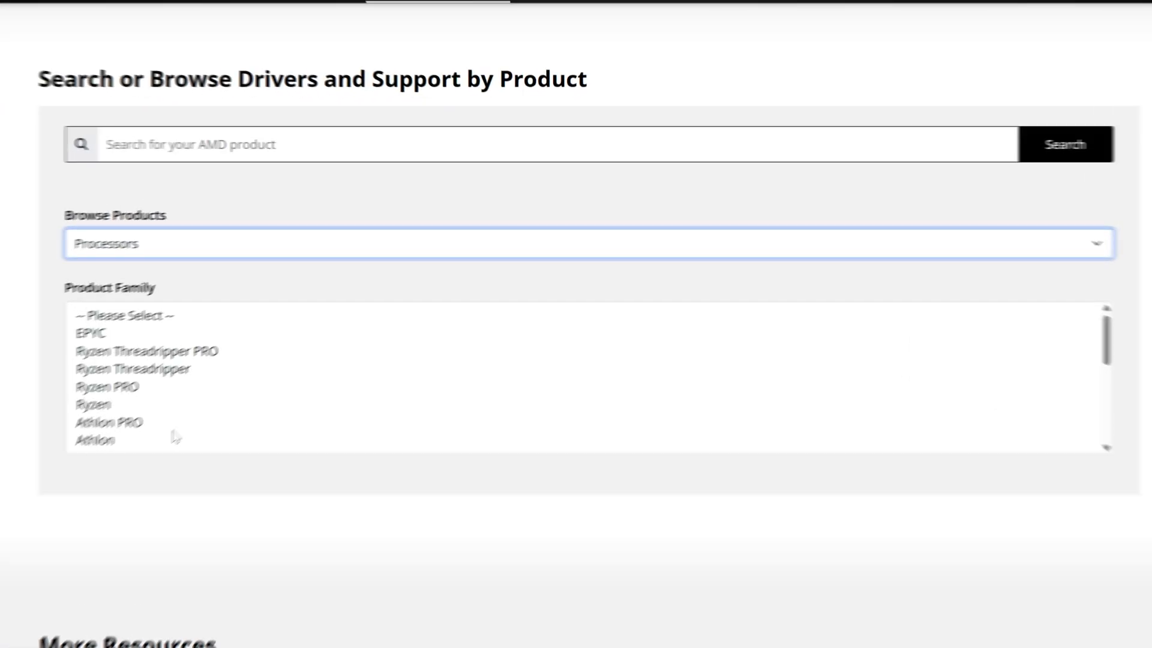
pyautogui.click(93, 405)
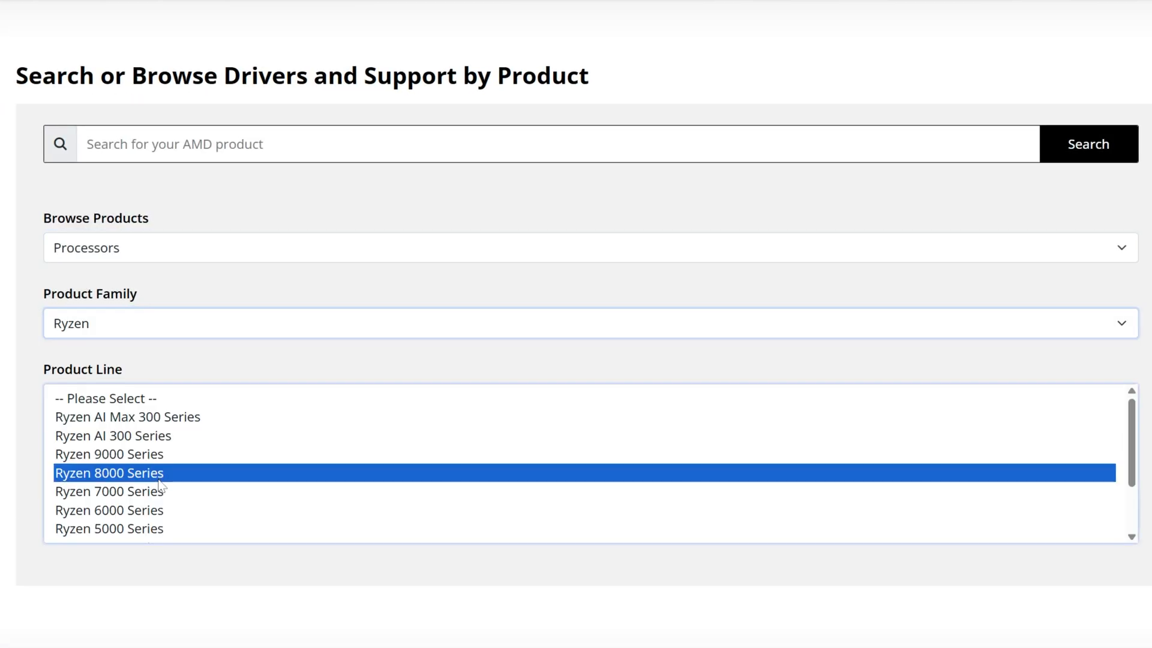
pyautogui.click(109, 473)
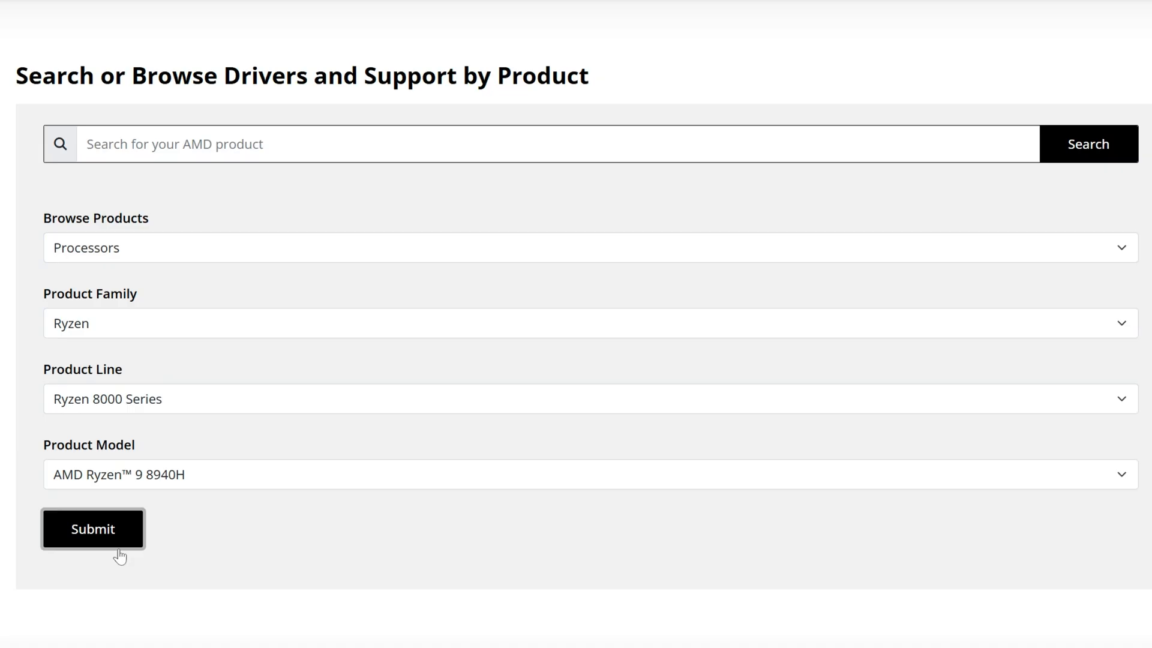
pyautogui.click(92, 528)
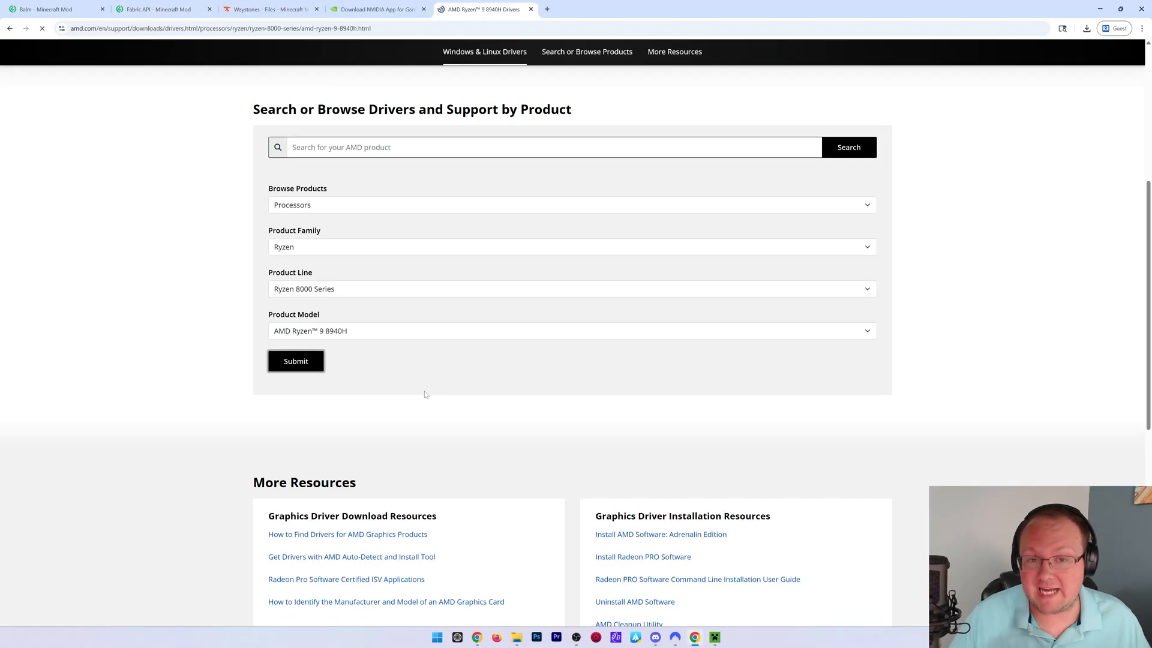
pyautogui.click(295, 361)
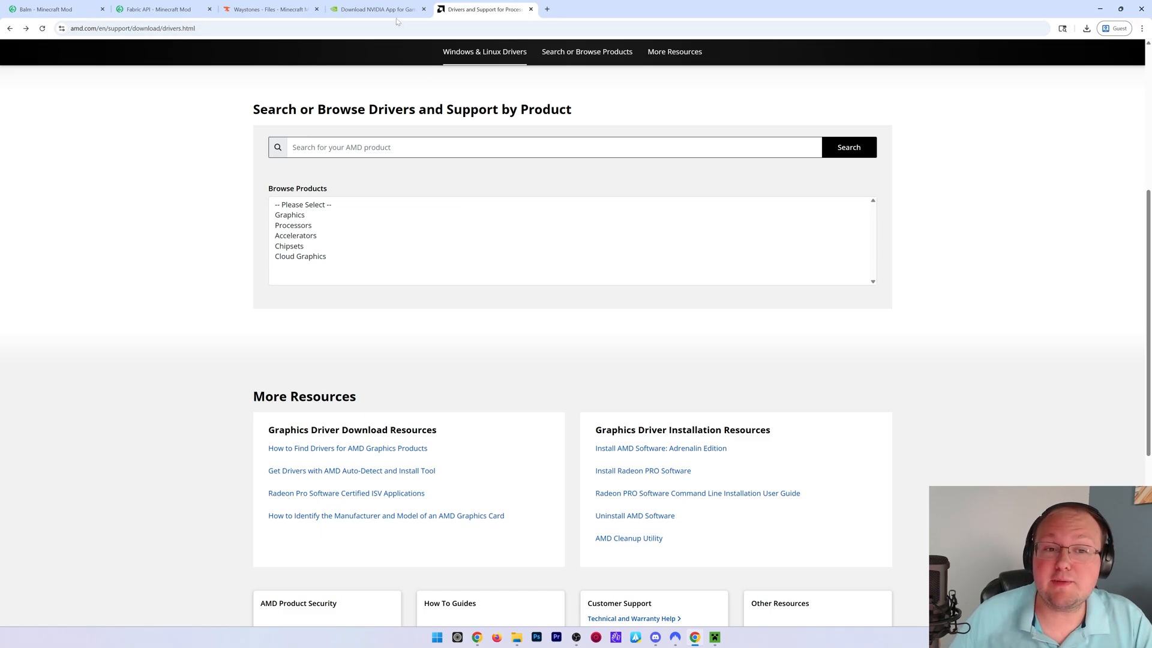
# View the NVIDIA App download page, then move on to the next browser tab.
pyautogui.click(377, 8)
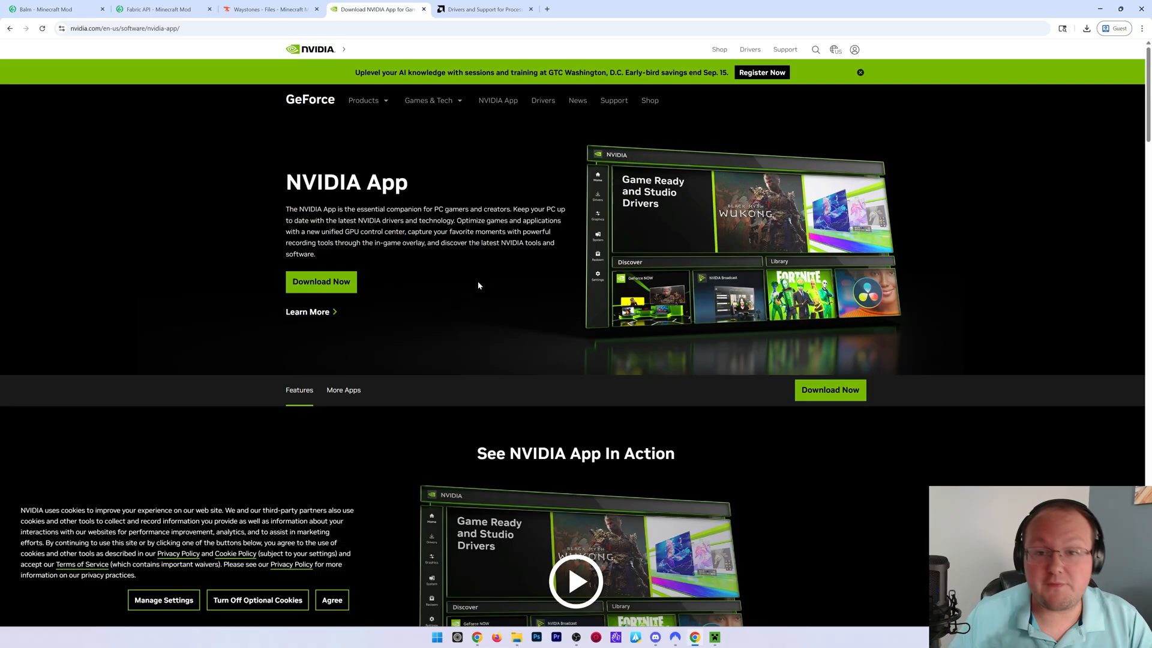
pyautogui.click(484, 8)
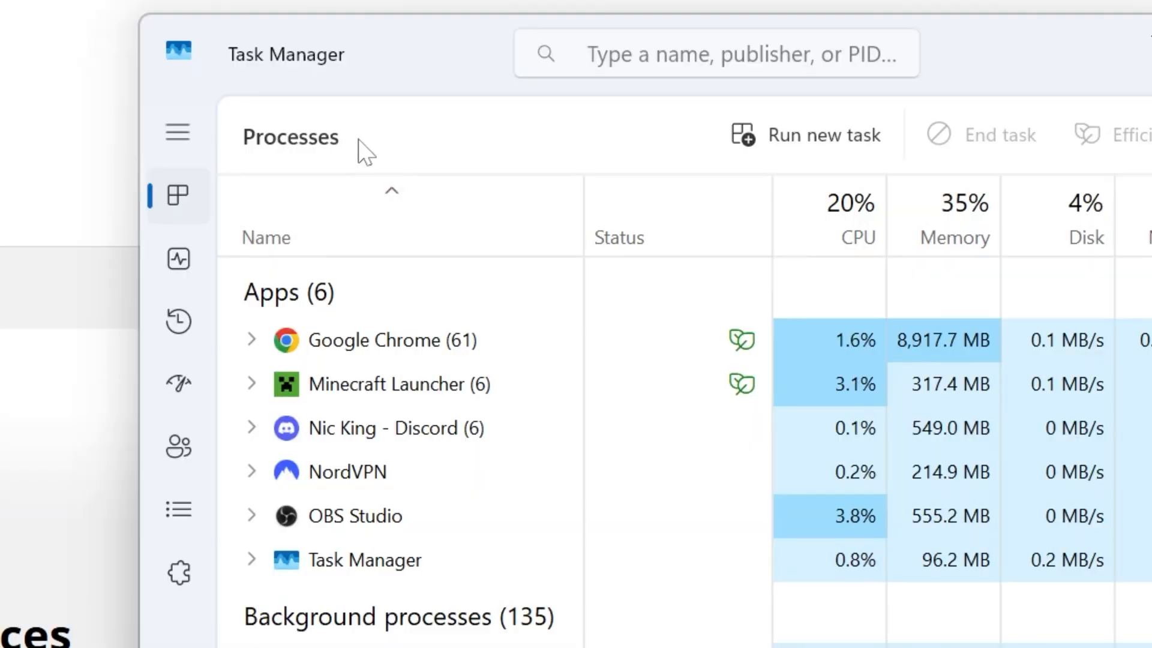
# In Task Manager's Performance view, identify the GPU as an RTX 3090 Ti, return to CPU details, and close it.
pyautogui.click(178, 132)
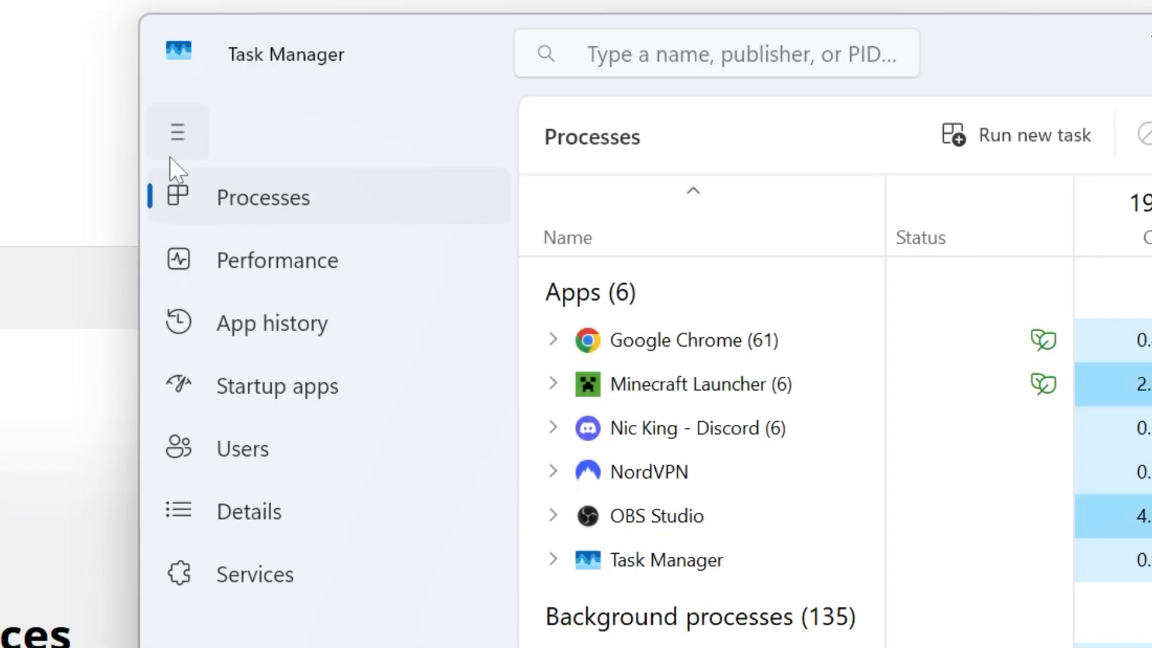
pyautogui.moveTo(177, 260)
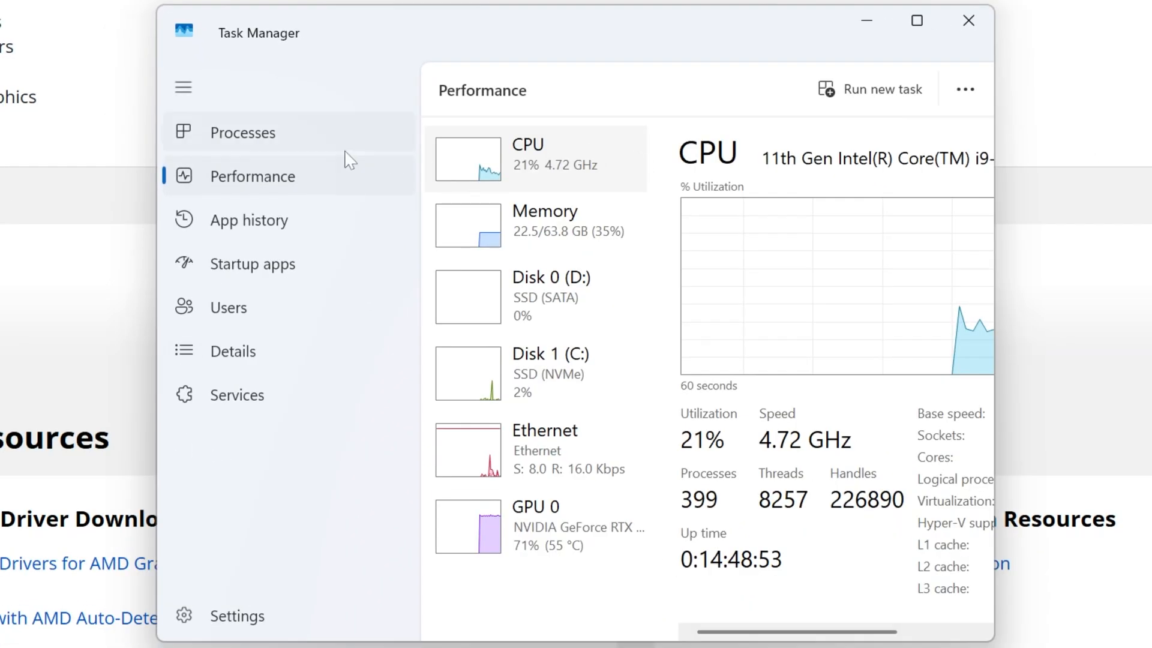
pyautogui.click(182, 87)
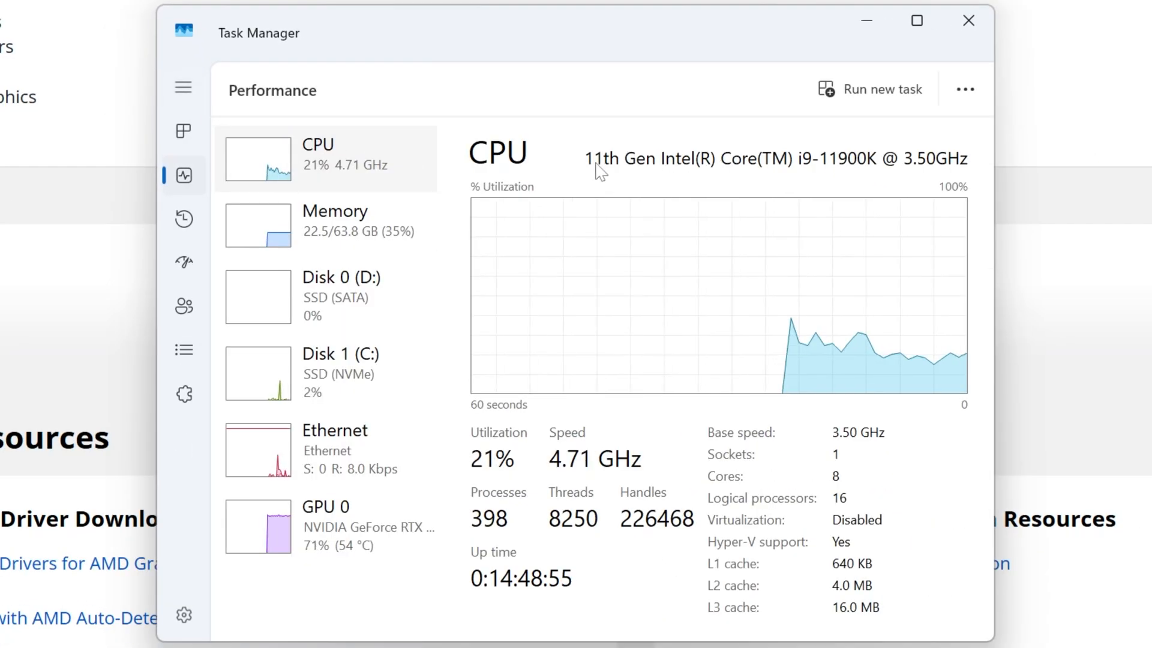
pyautogui.moveTo(744, 184)
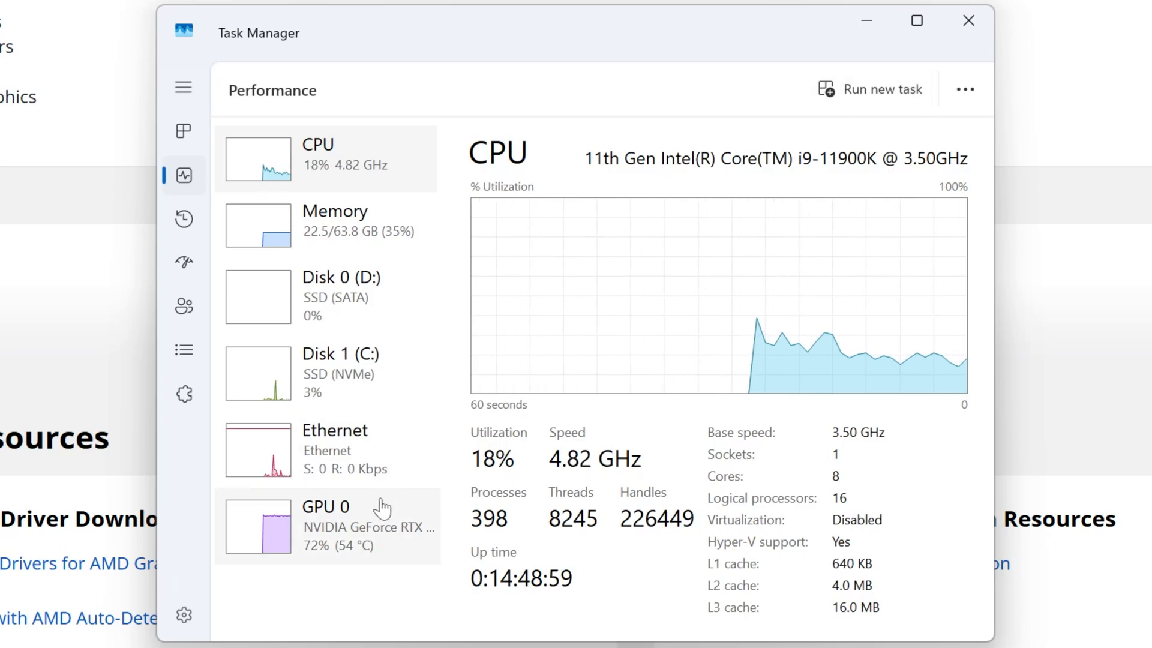
pyautogui.click(326, 523)
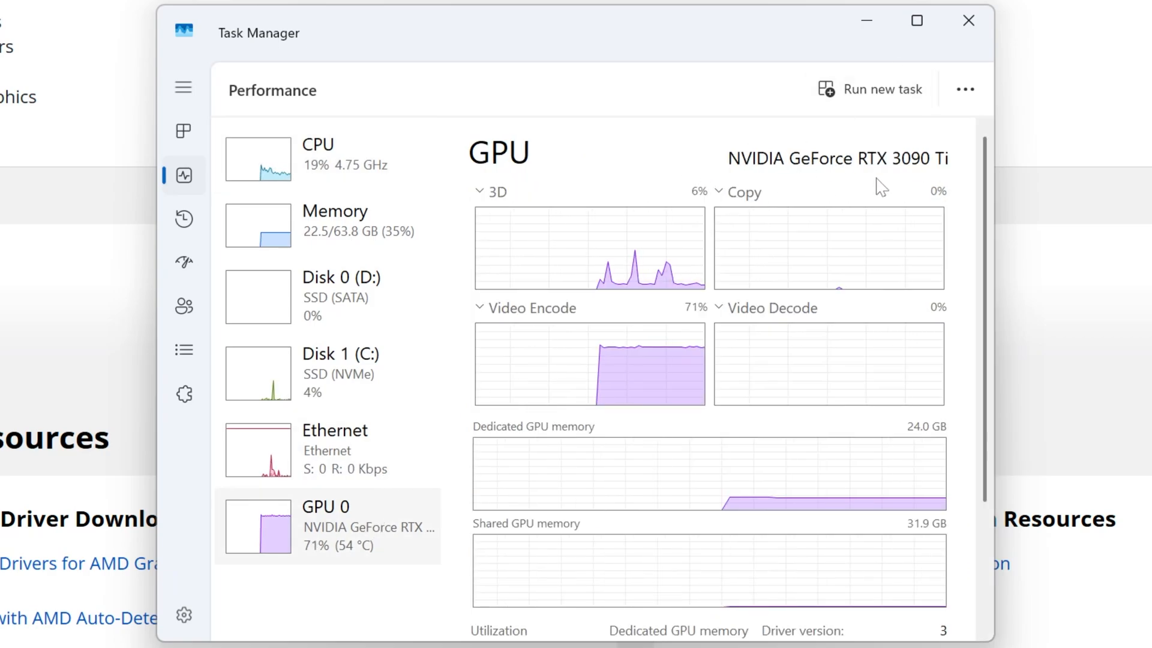
pyautogui.moveTo(823, 166)
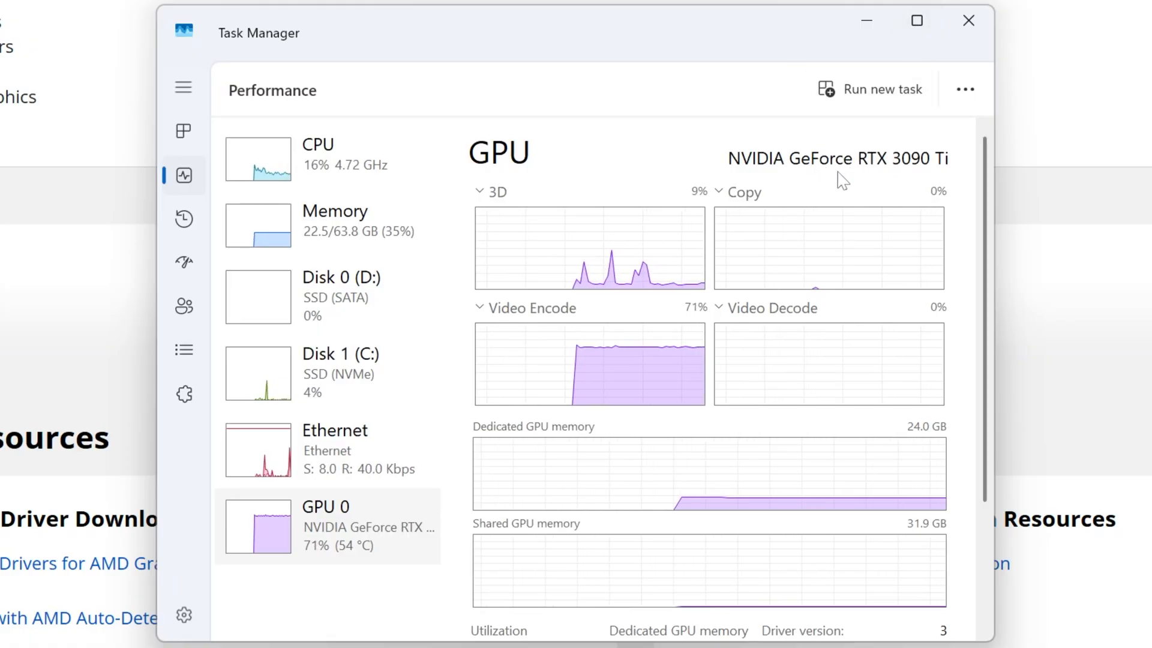
pyautogui.moveTo(338, 206)
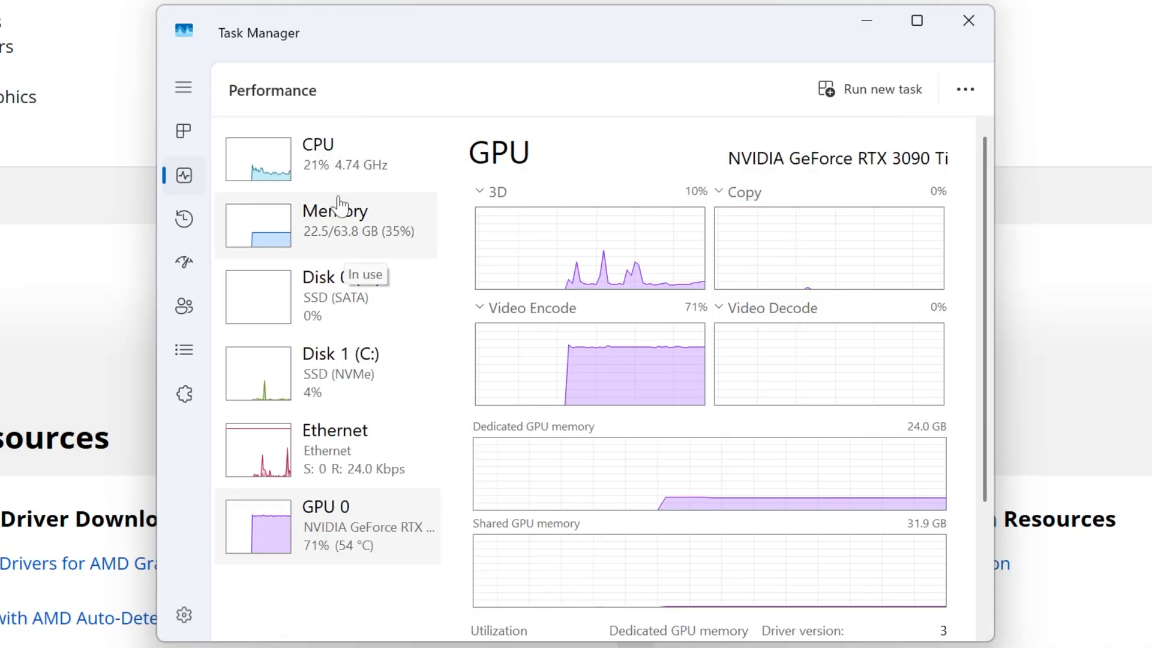
pyautogui.click(316, 155)
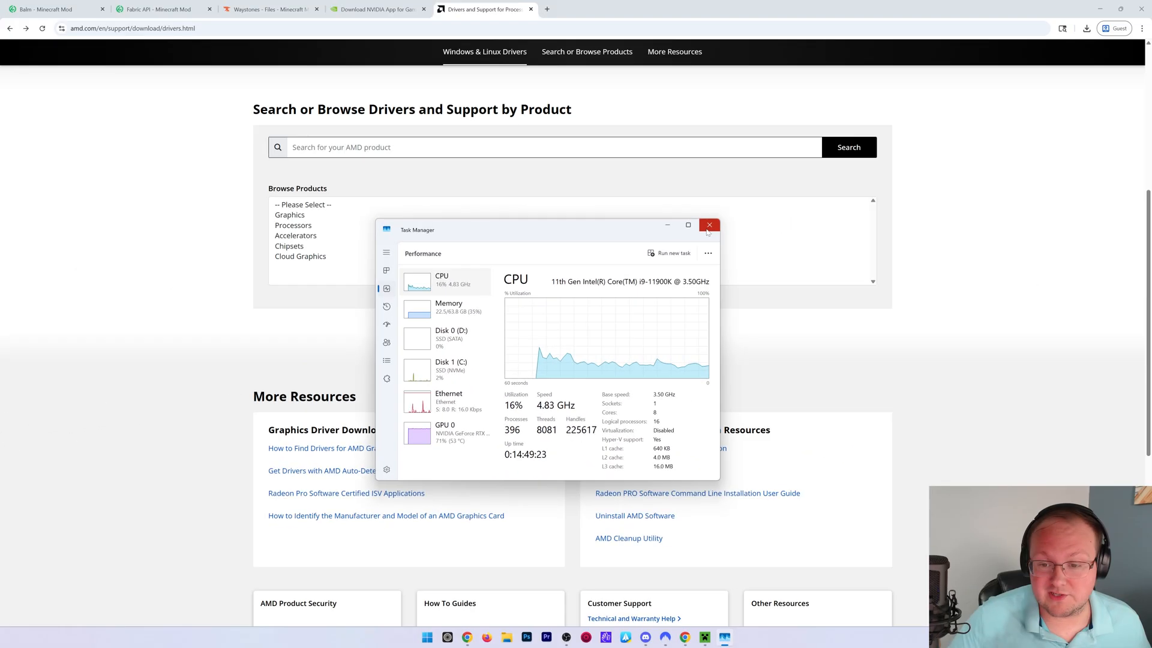
pyautogui.click(708, 225)
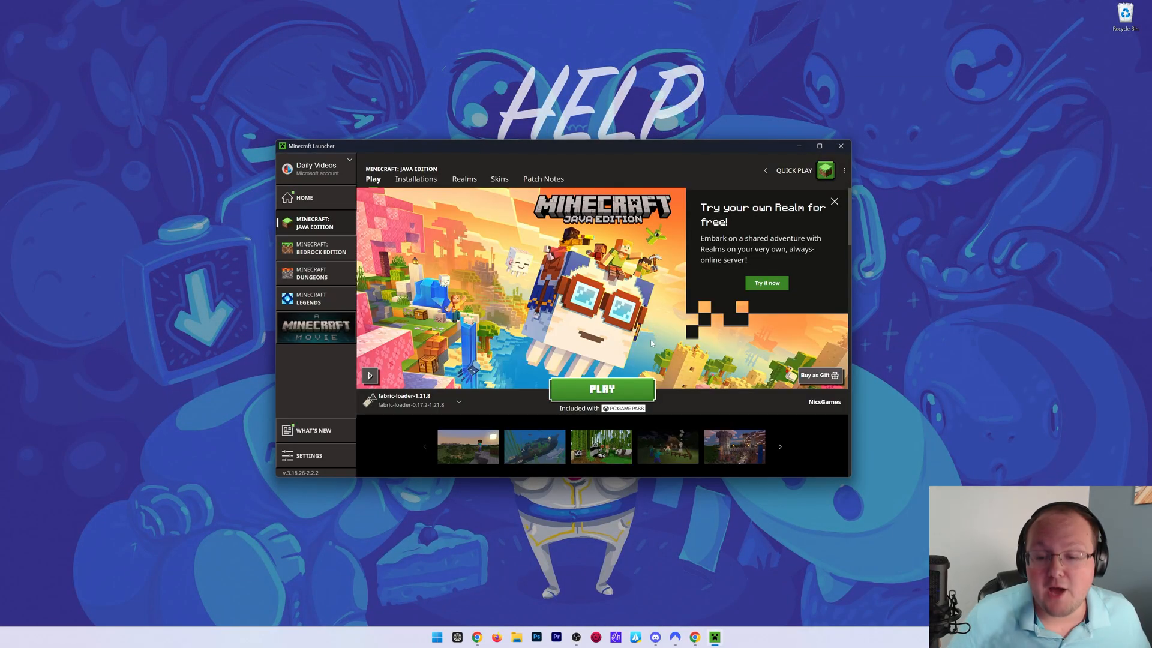
# Launch fabric-loader-1.21.8 and enter Singleplayer to reach the world selection list.
pyautogui.click(601, 389)
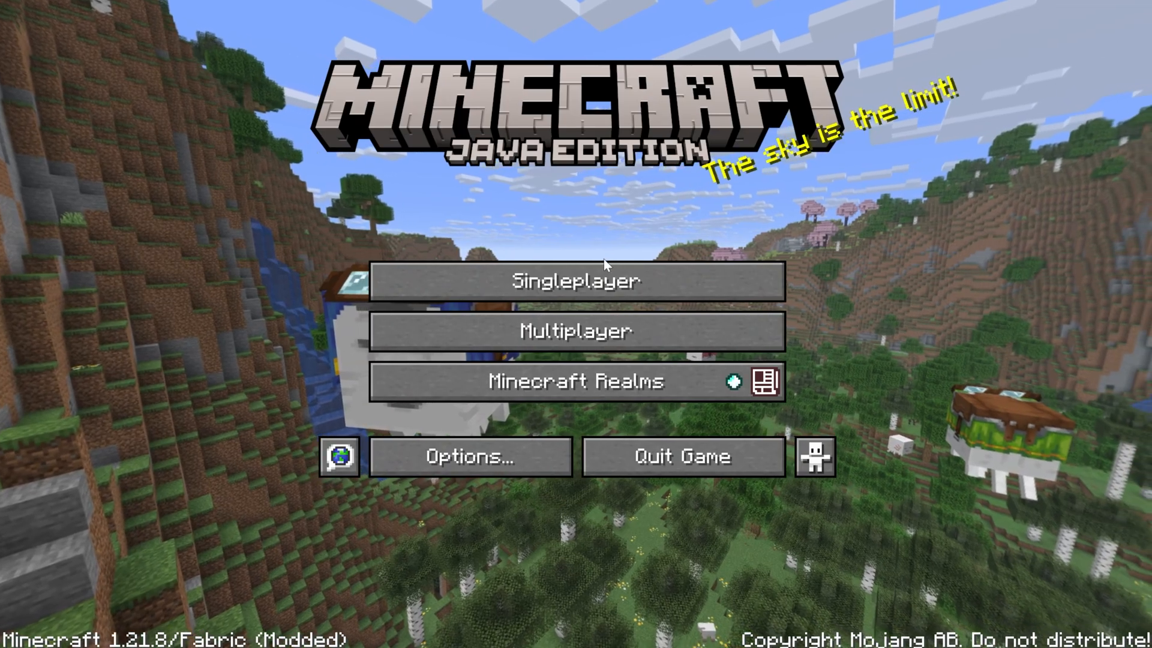
pyautogui.click(578, 280)
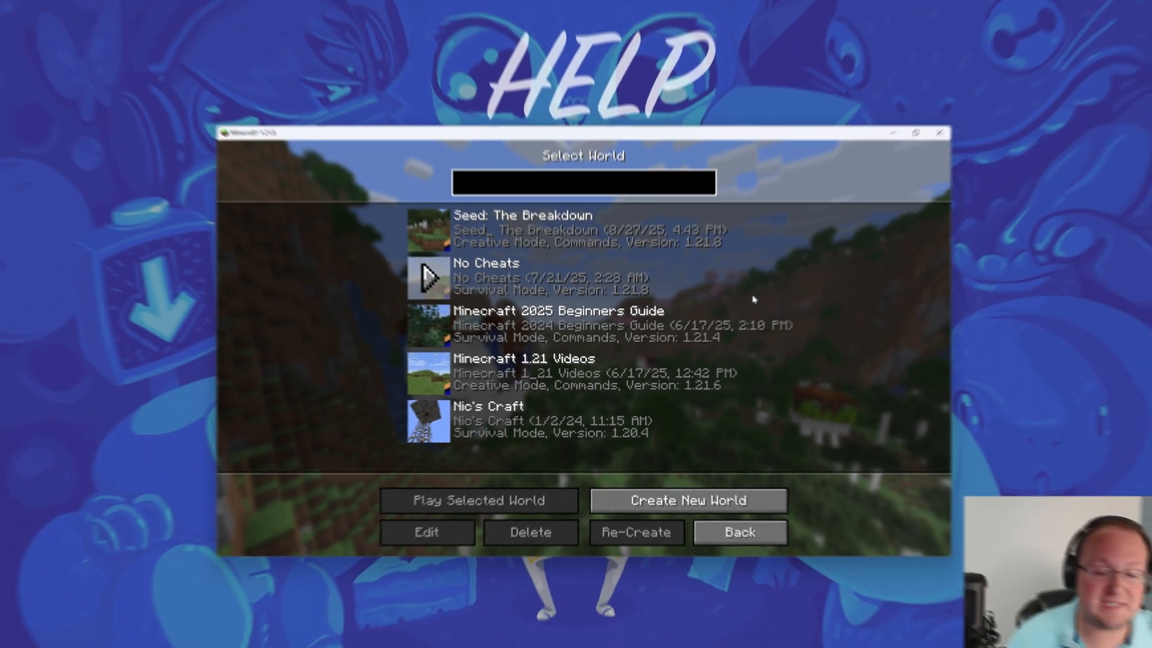